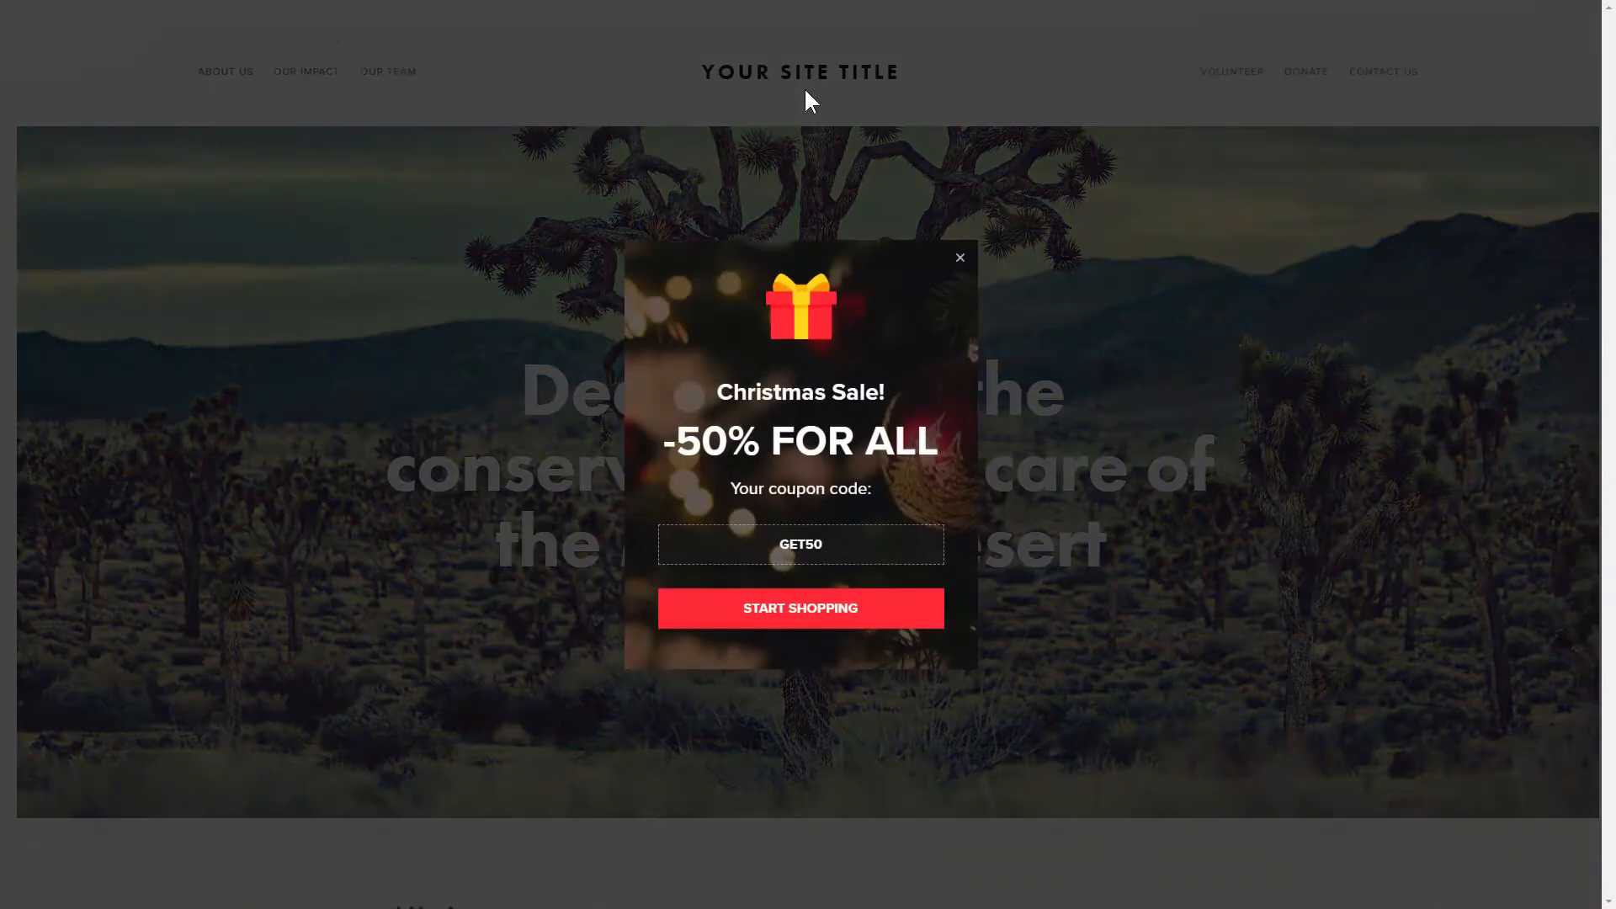
# - Dismiss the sample Christmas sale popup and bring up the Widgets catalogue
pyautogui.click(800, 545)
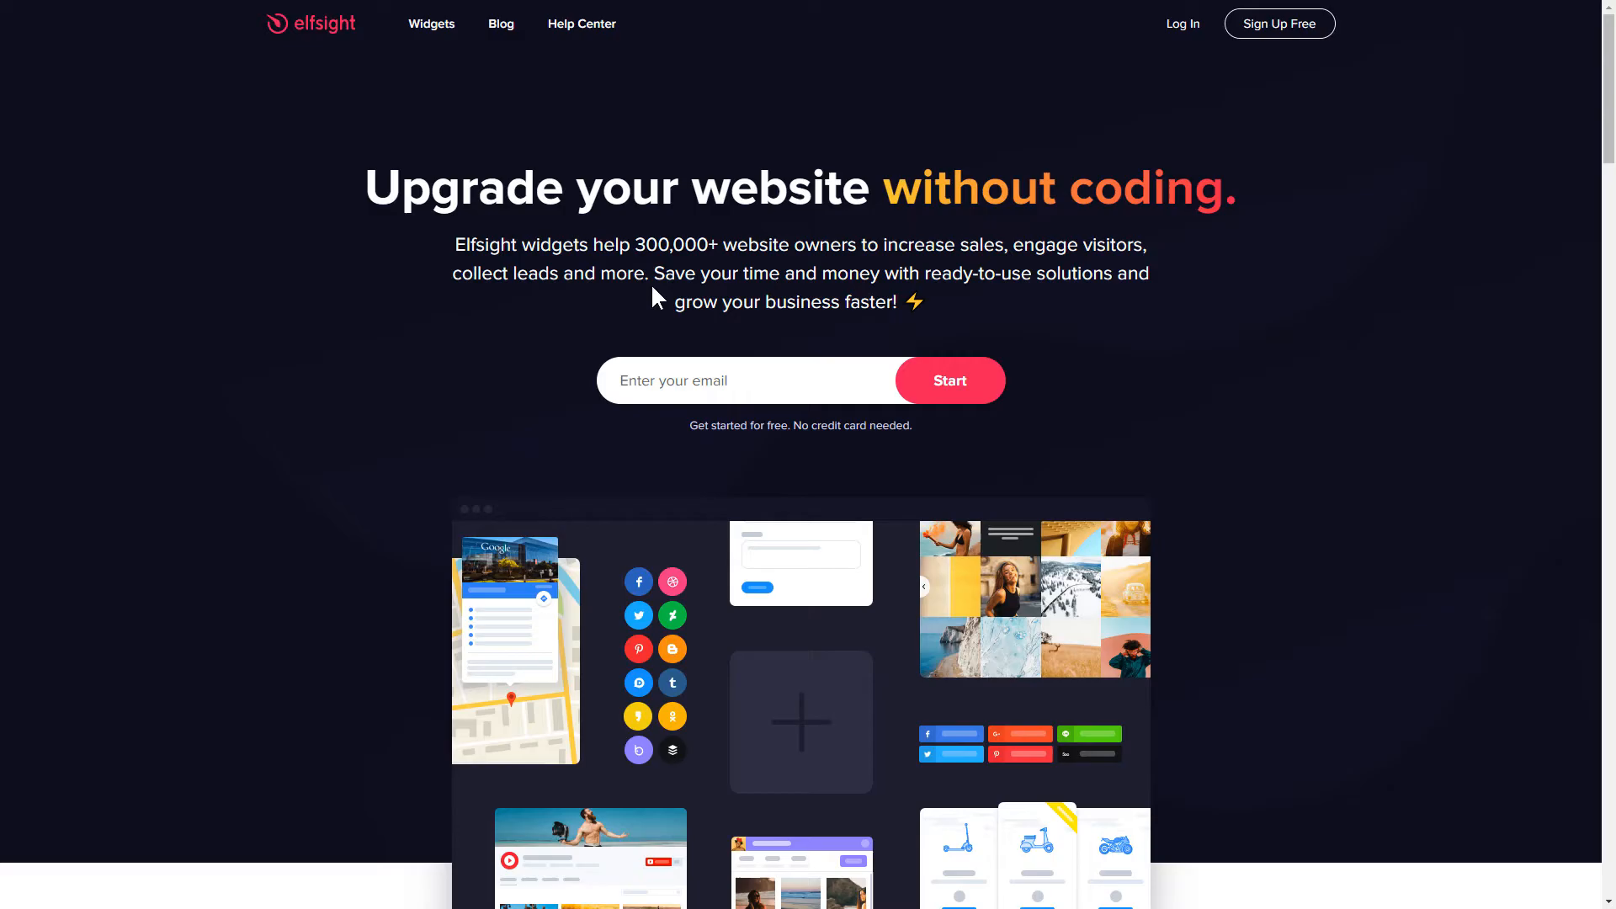
pyautogui.click(431, 24)
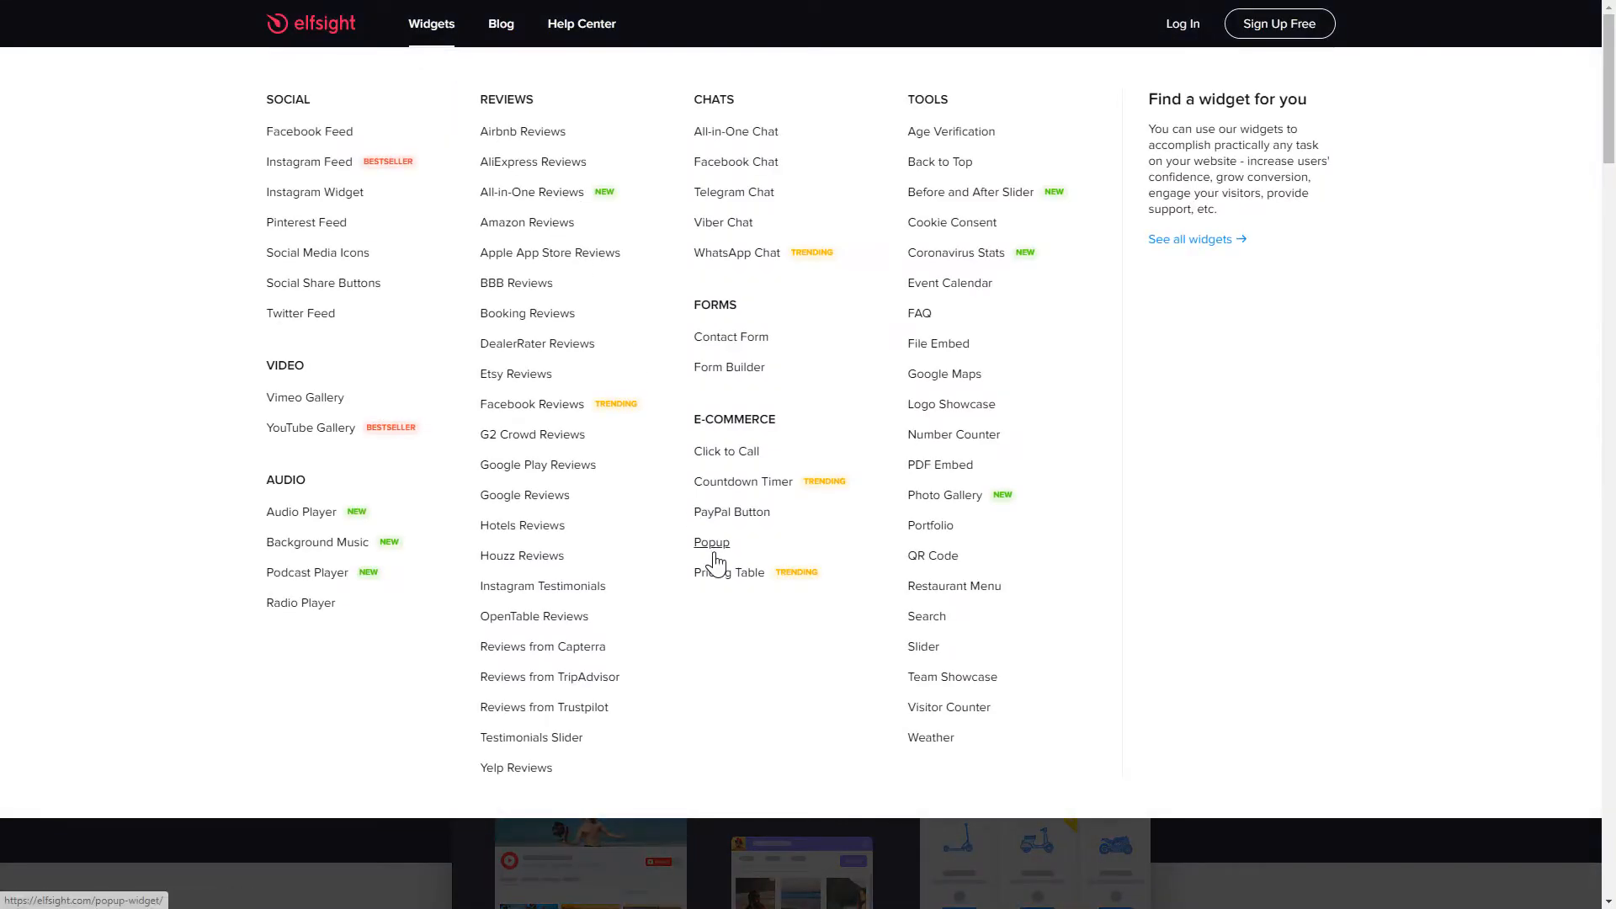
# - Create a new Popup widget, previewing Black Friday before choosing the Christmas Sale template
pyautogui.click(711, 542)
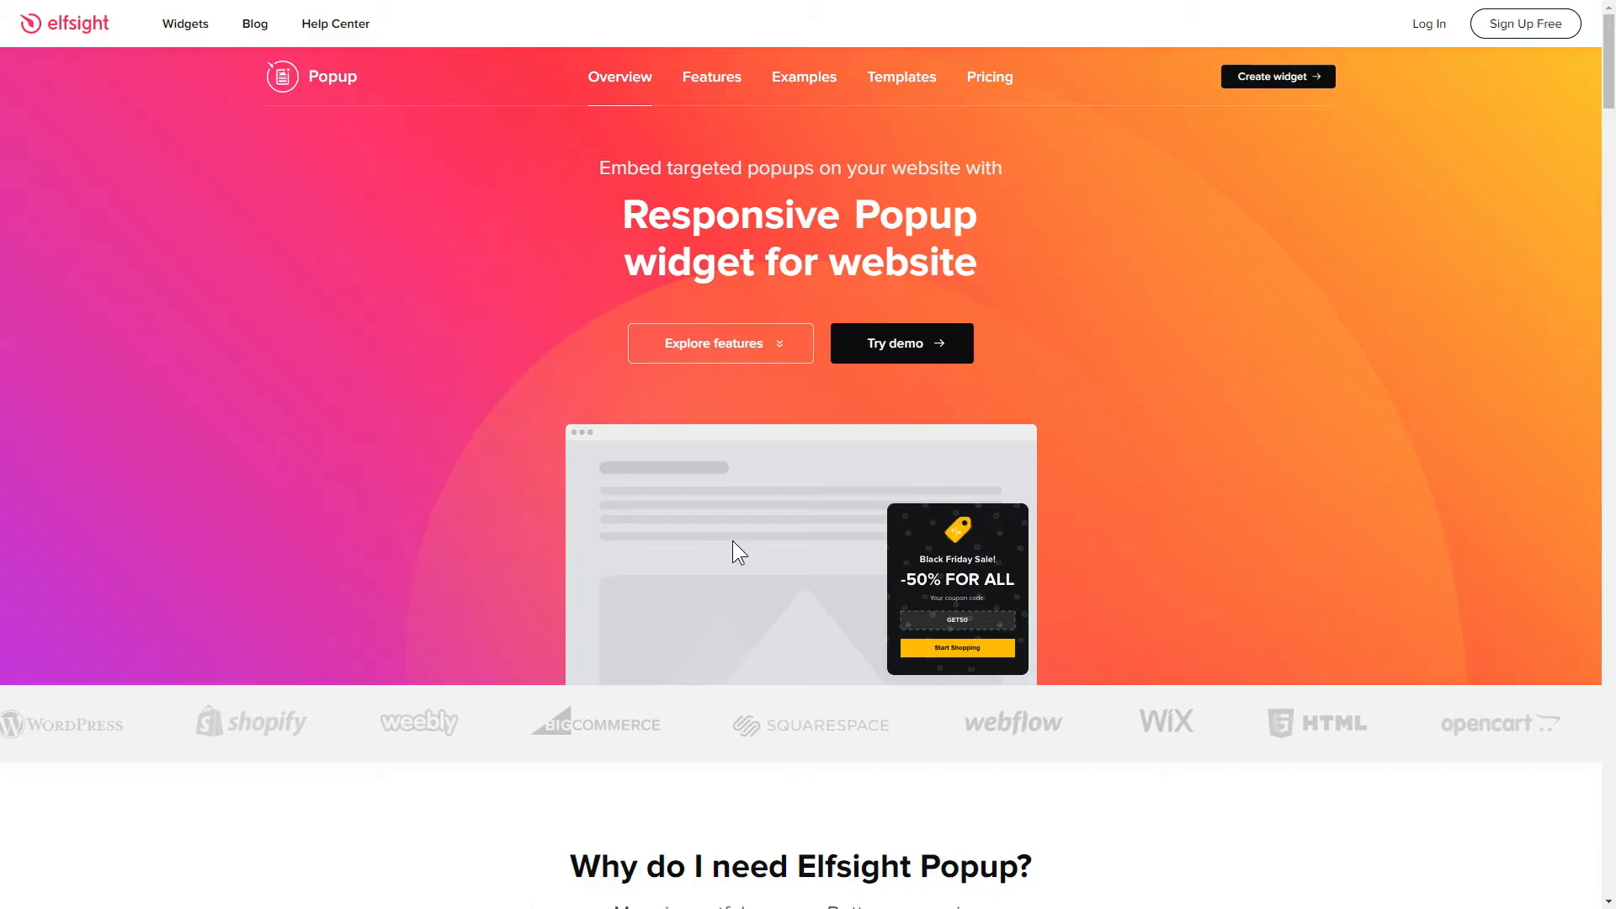
pyautogui.click(1276, 75)
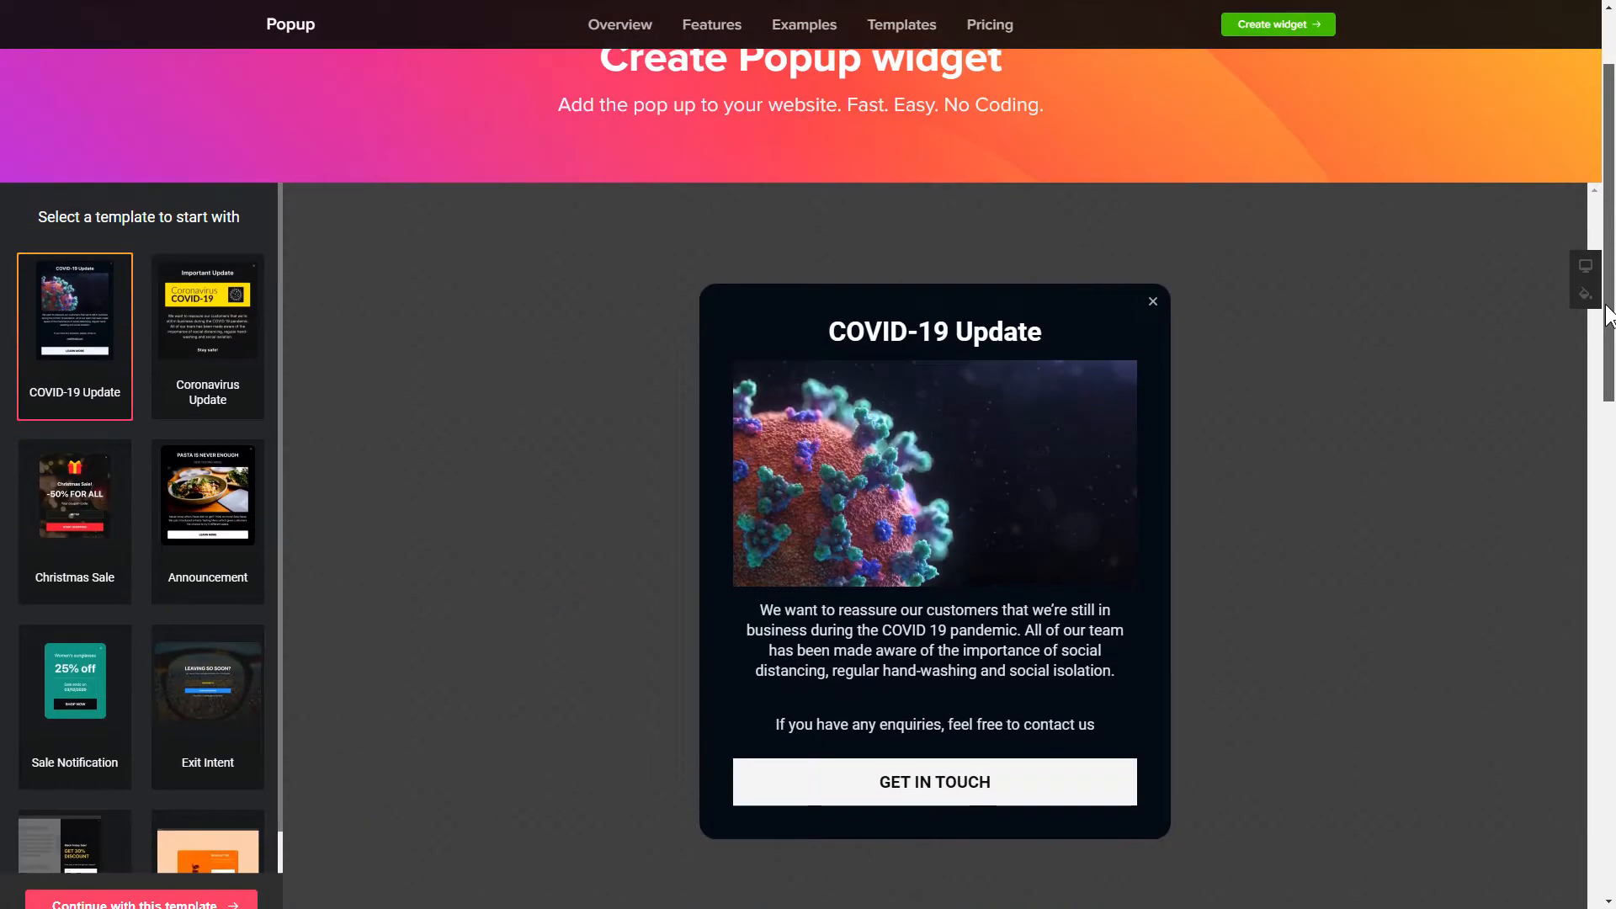
pyautogui.scroll(-3)
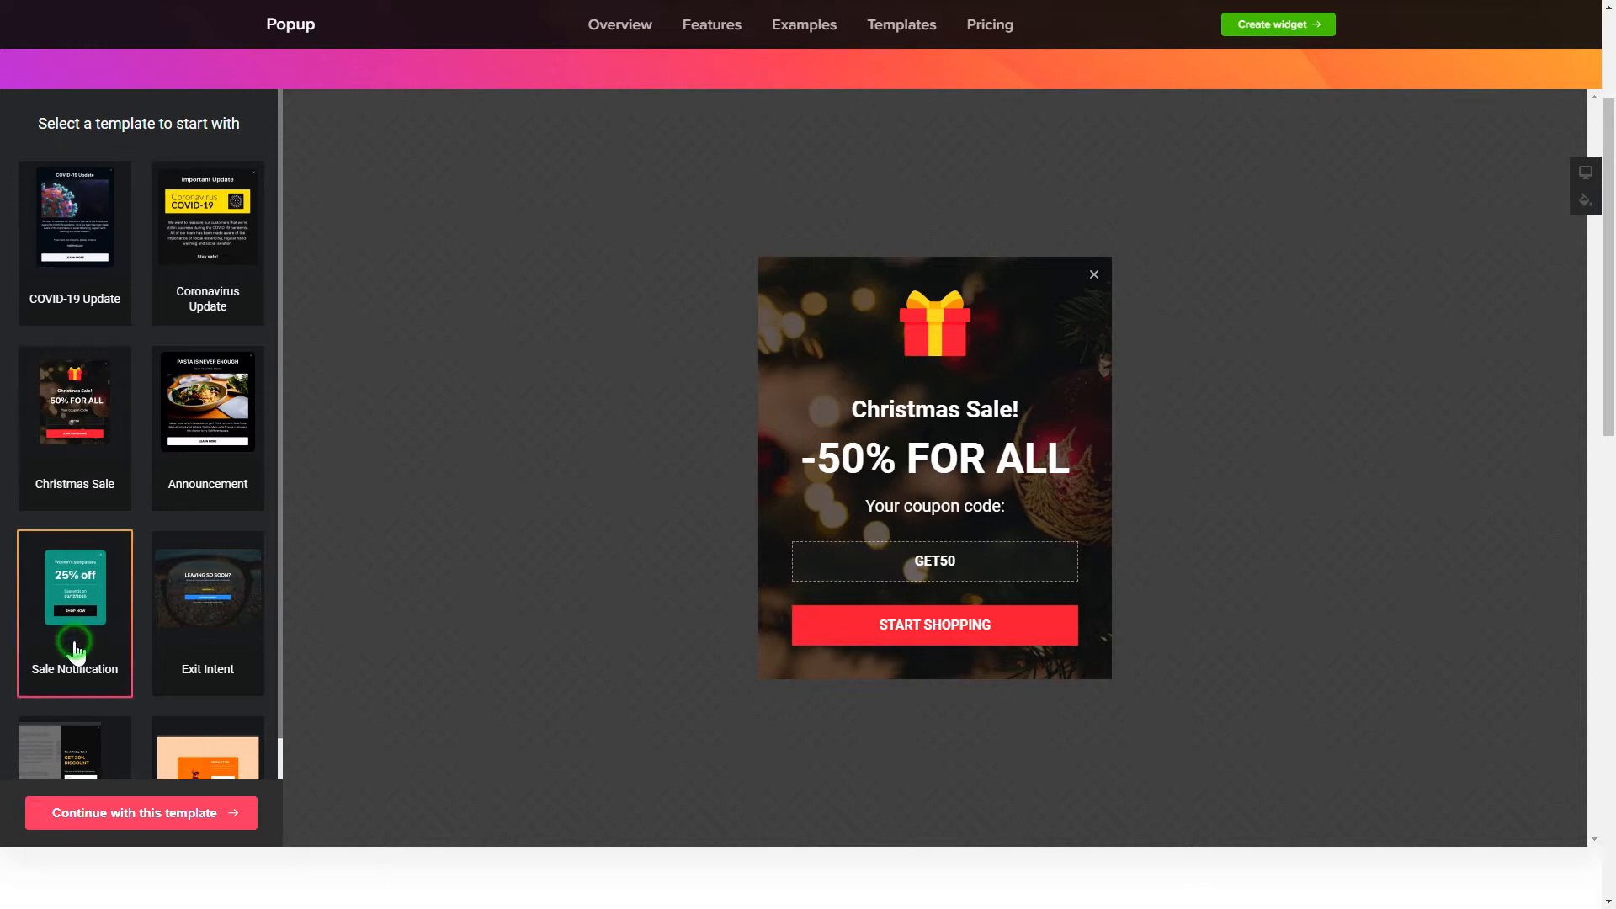
pyautogui.click(75, 752)
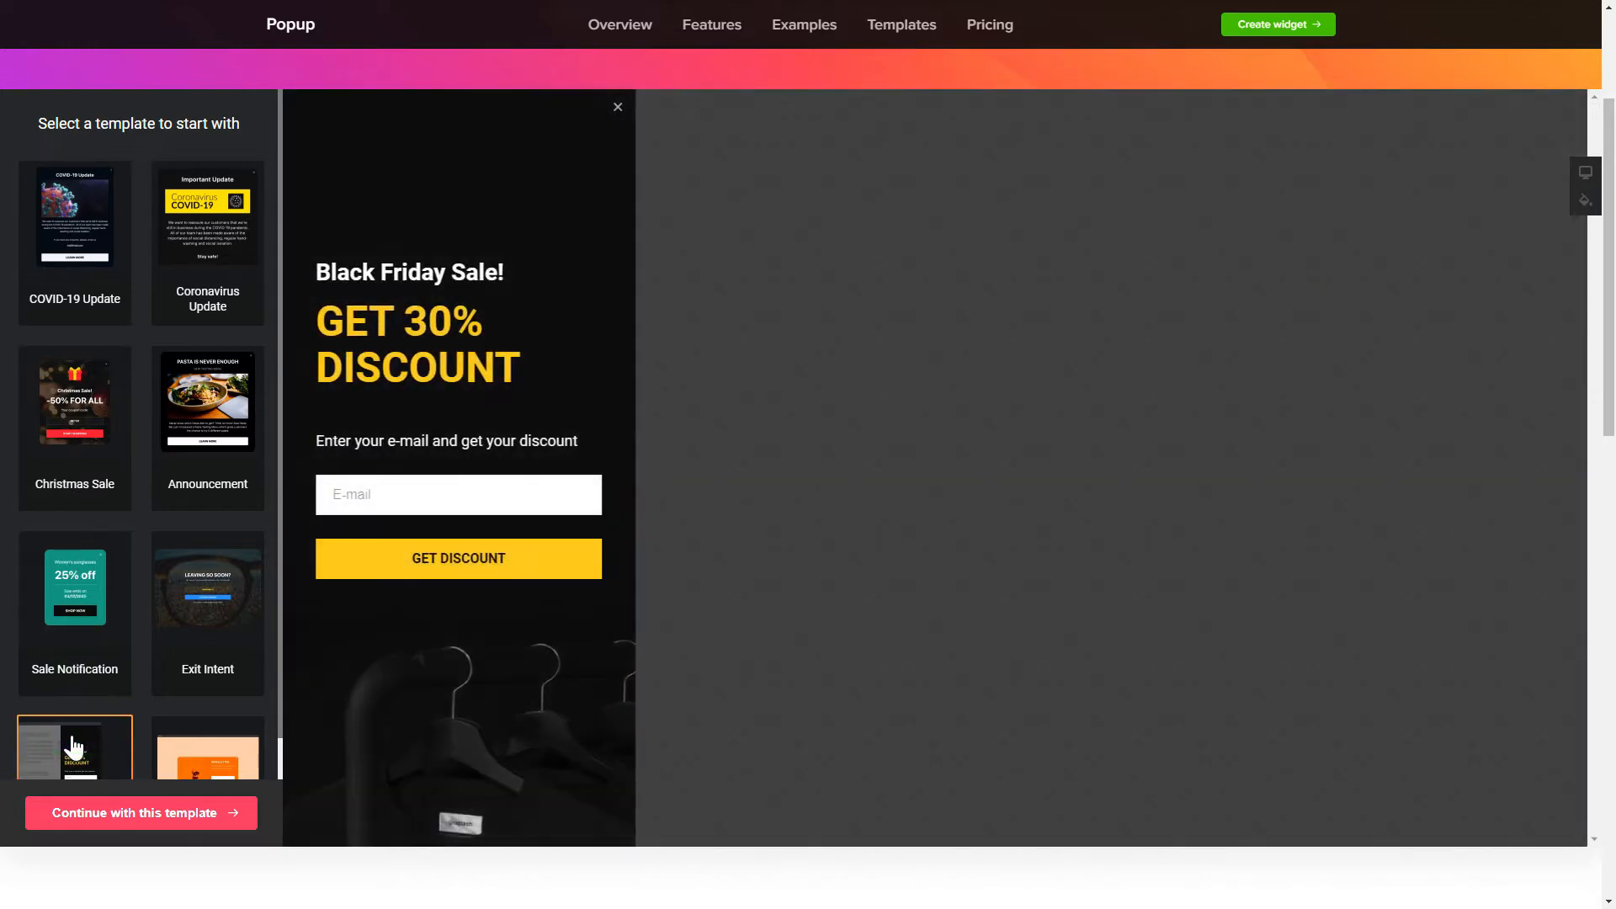
pyautogui.click(74, 401)
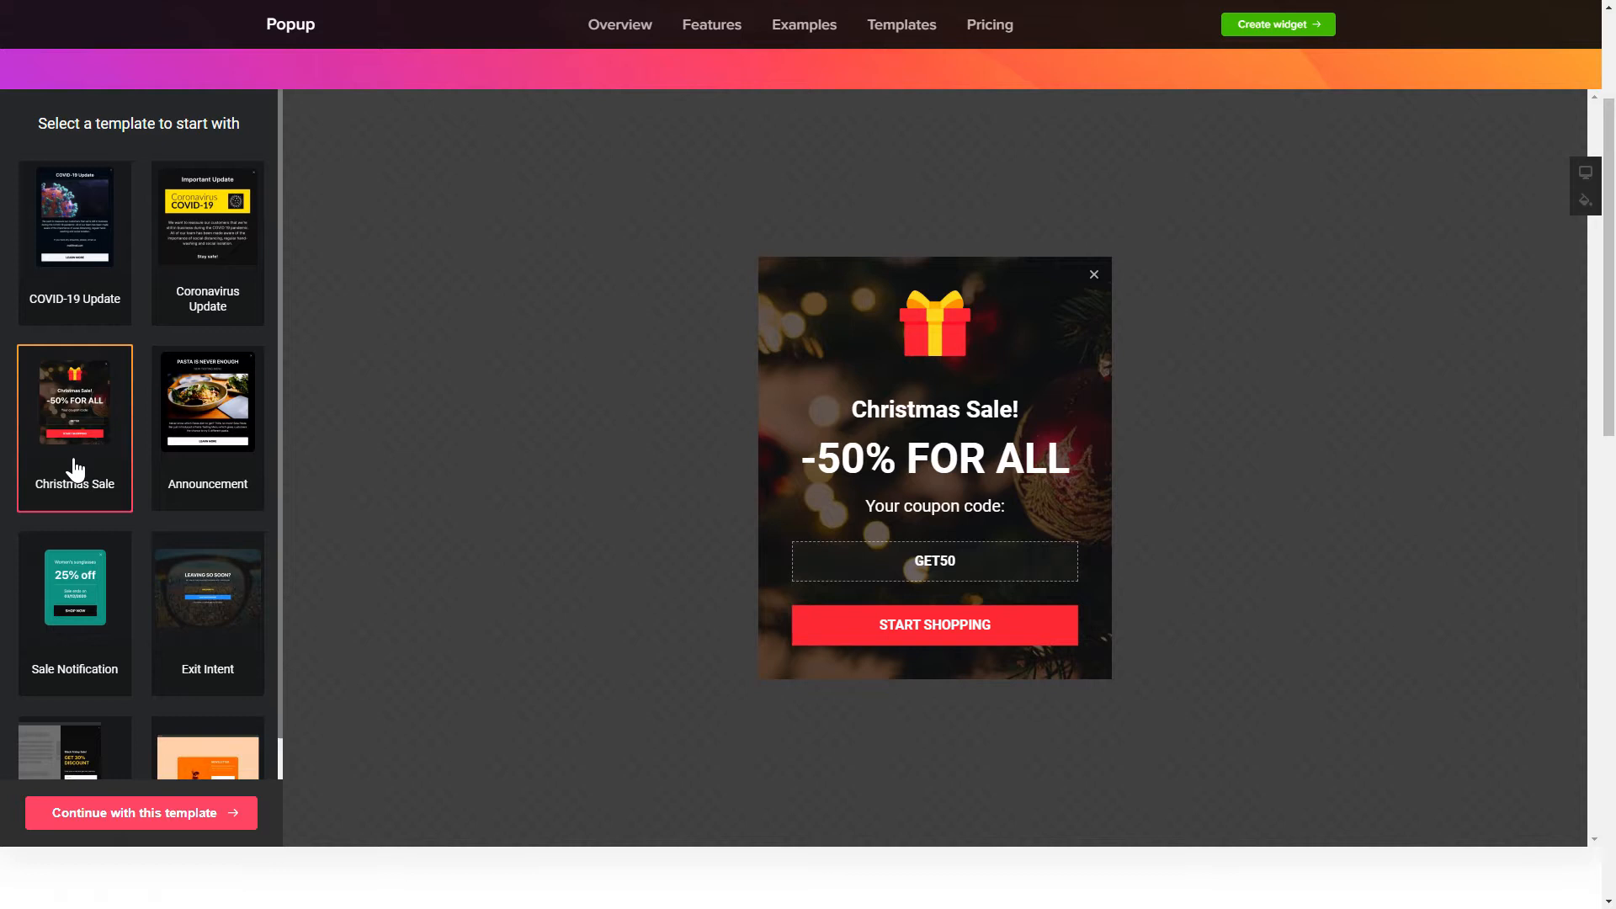
# - Load the Christmas Sale template into the editor, inspect its gift image block, and view display settings
pyautogui.click(141, 812)
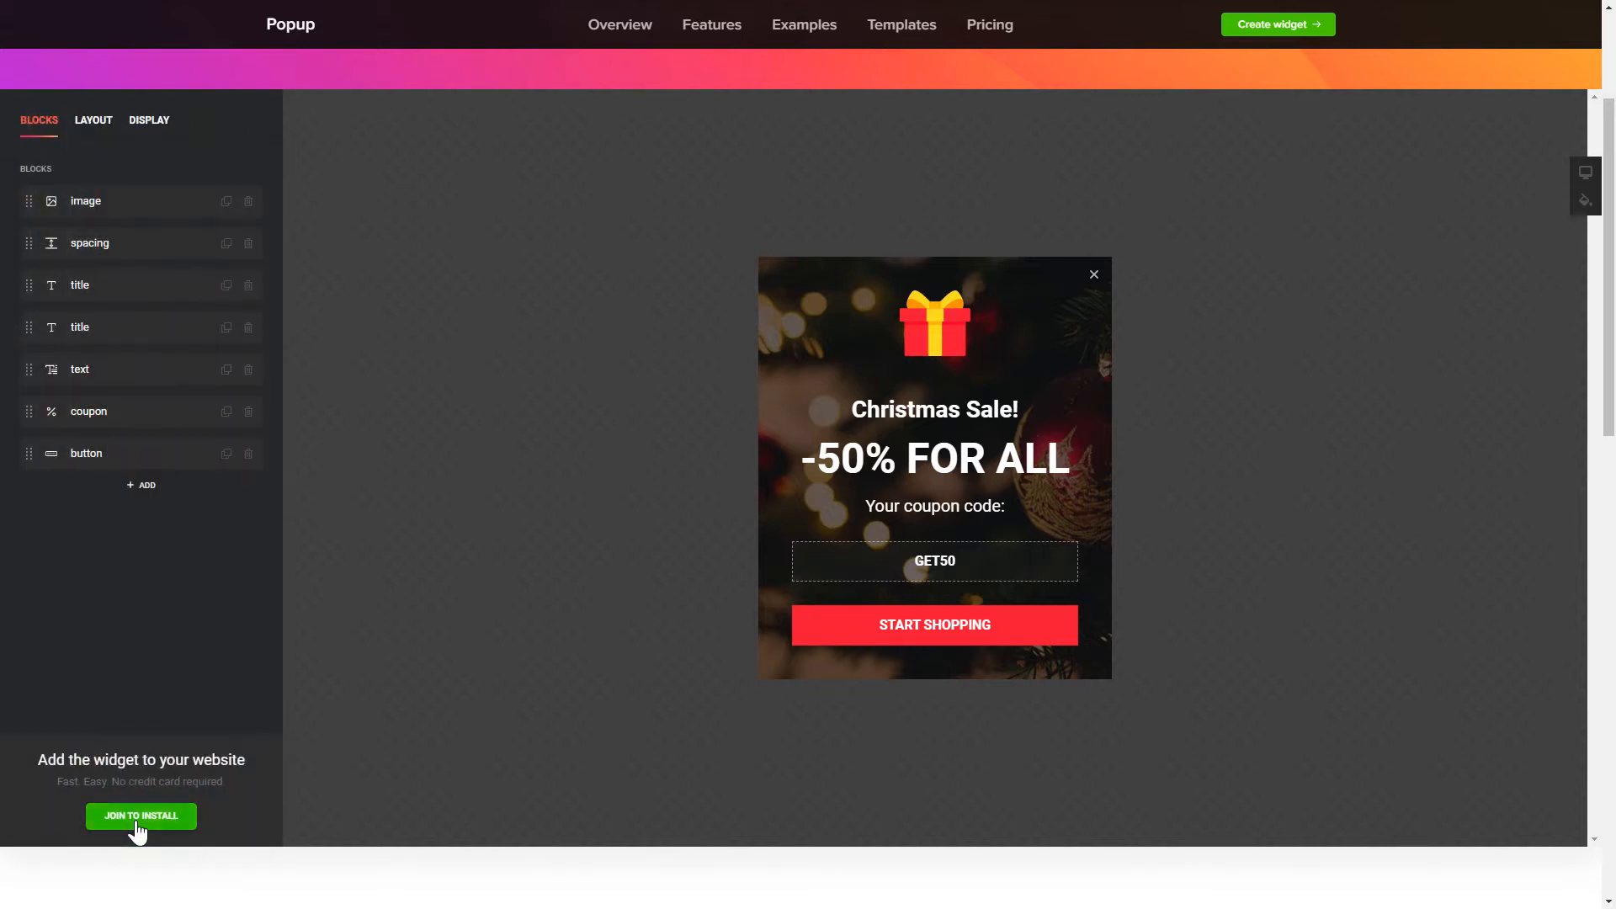
pyautogui.moveTo(165, 477)
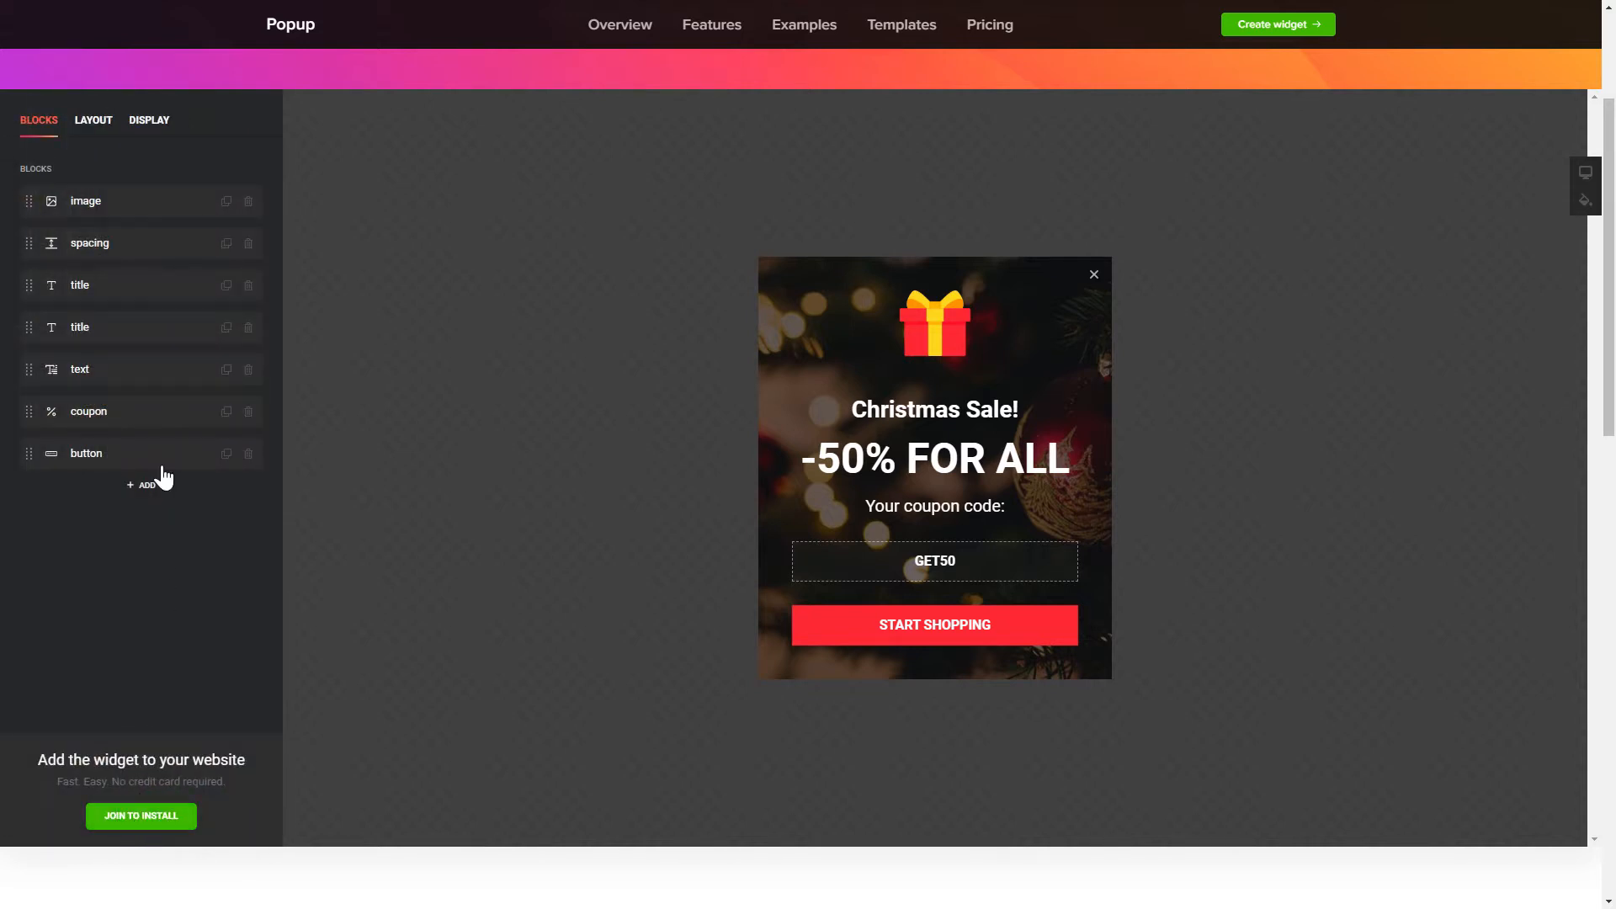
pyautogui.click(87, 201)
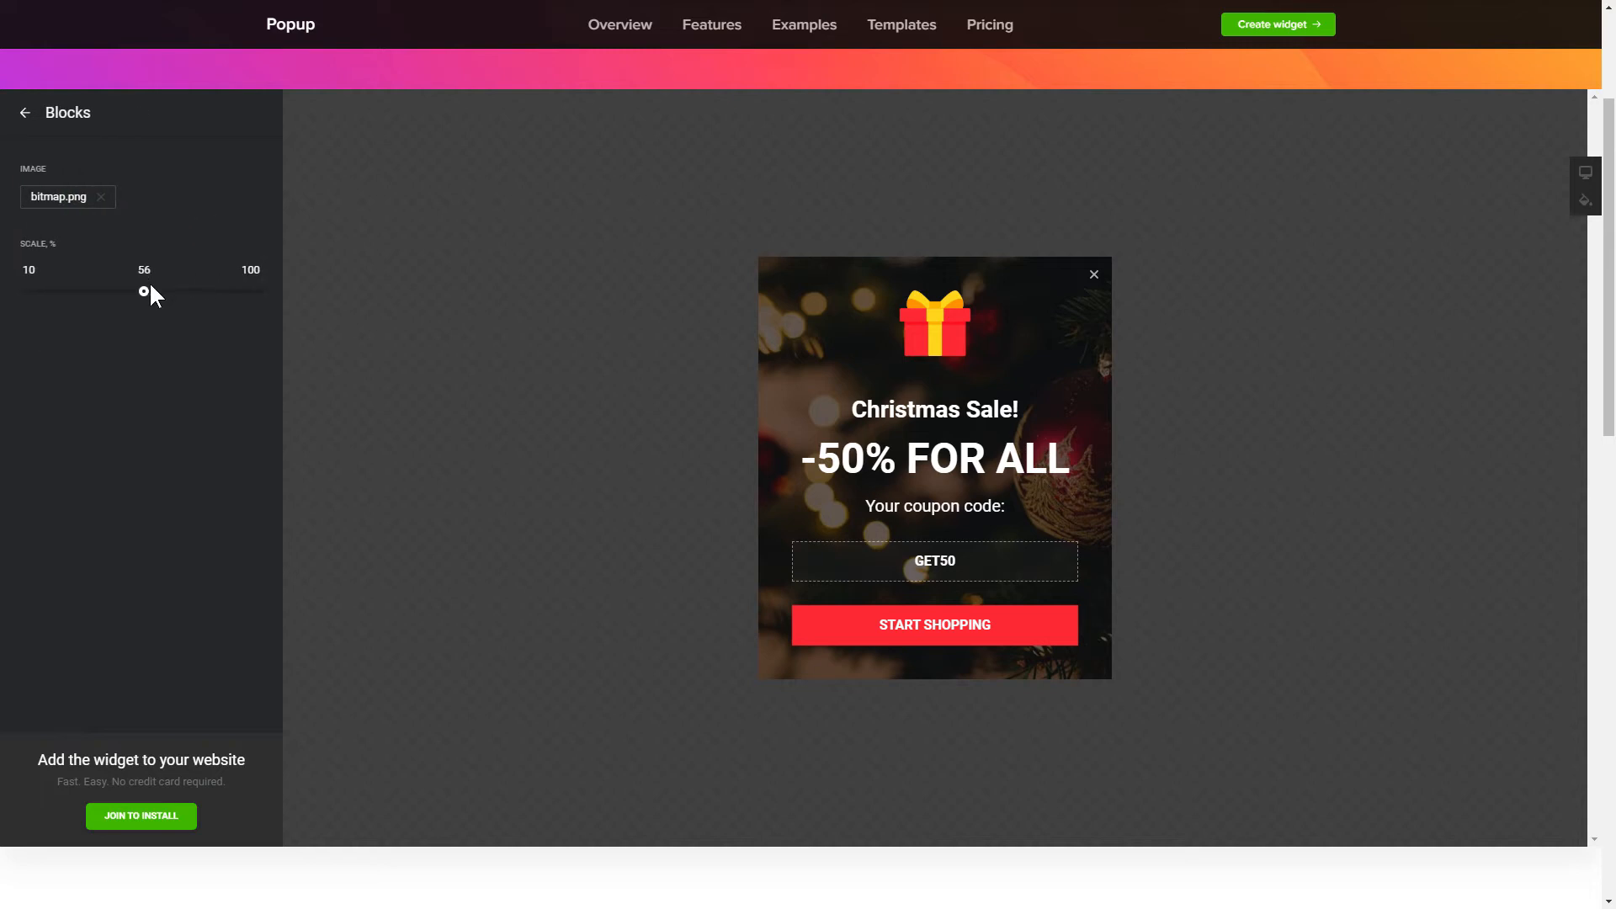
pyautogui.moveTo(67, 185)
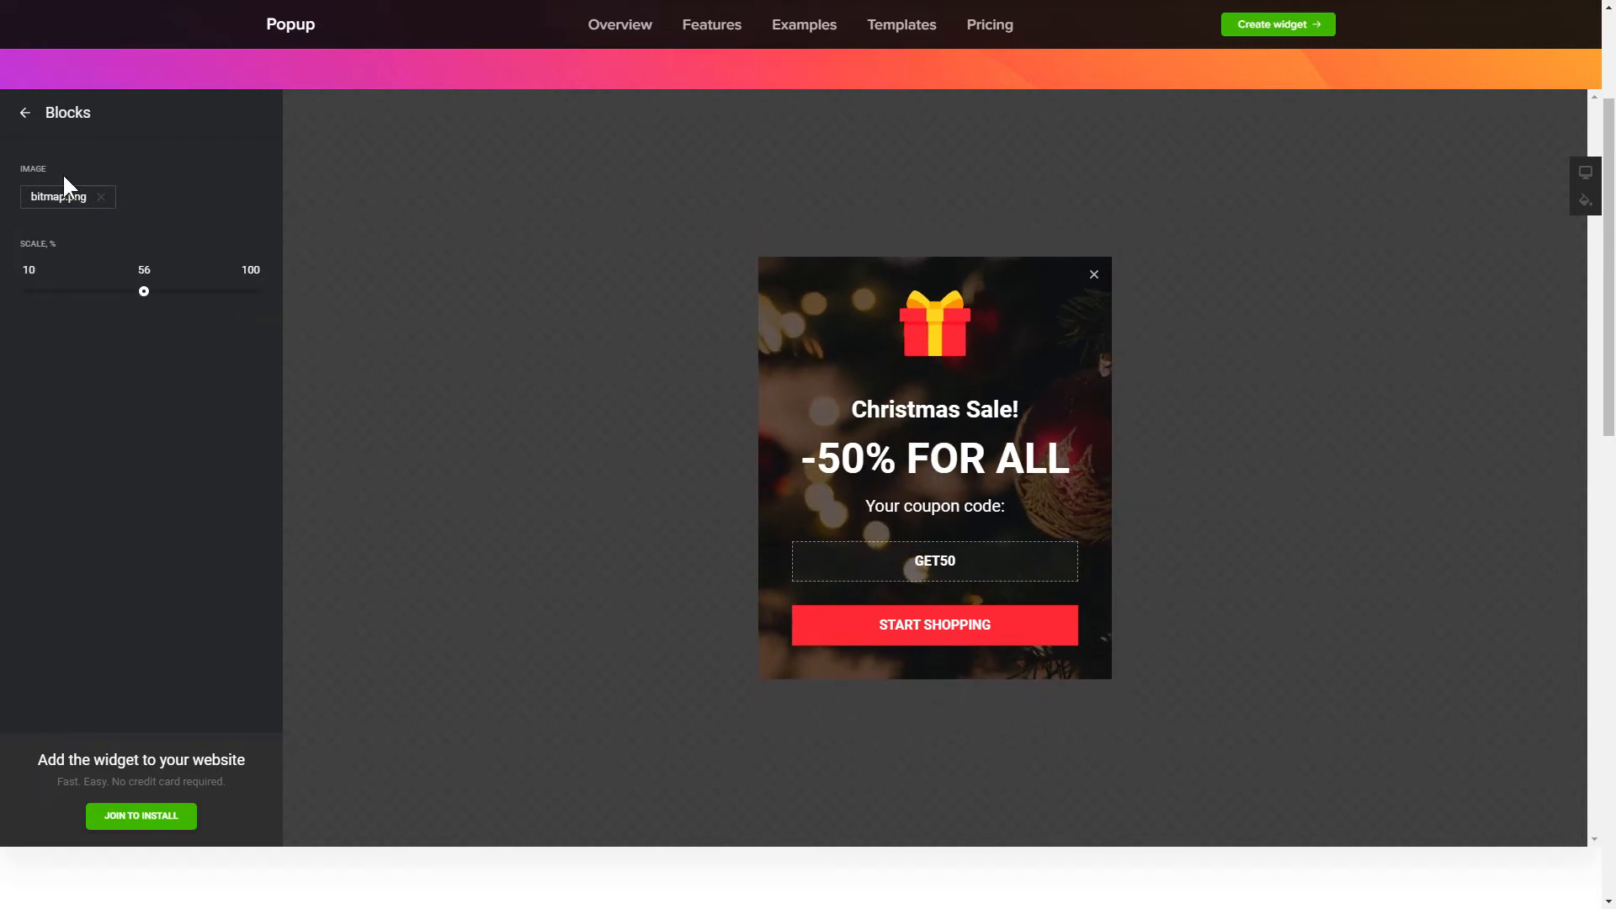
pyautogui.click(25, 112)
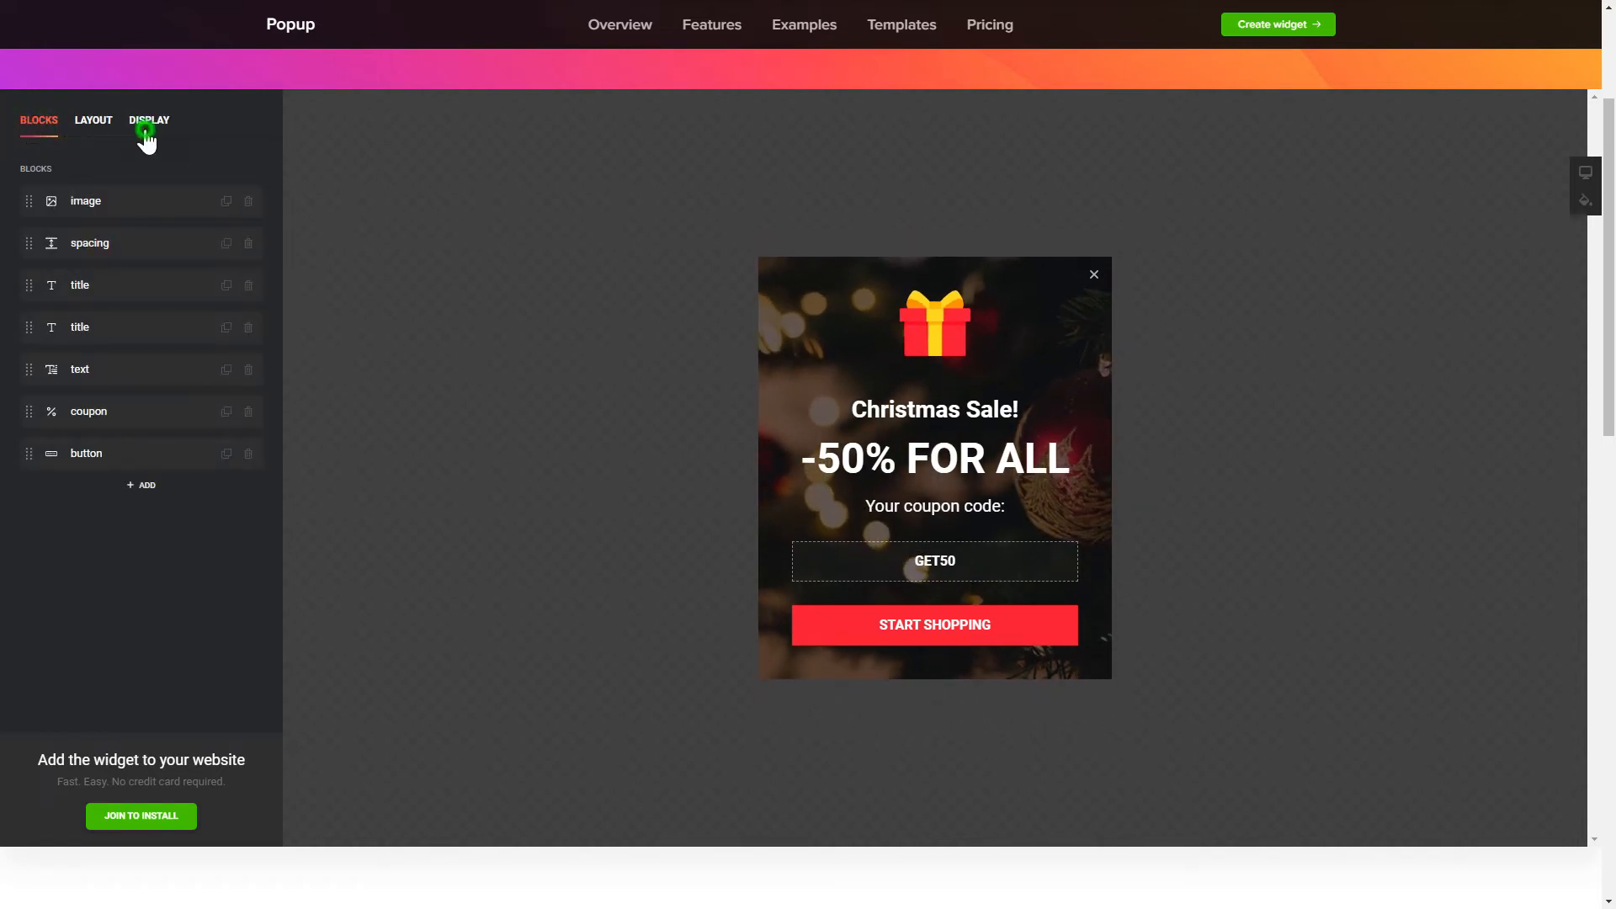
pyautogui.click(150, 119)
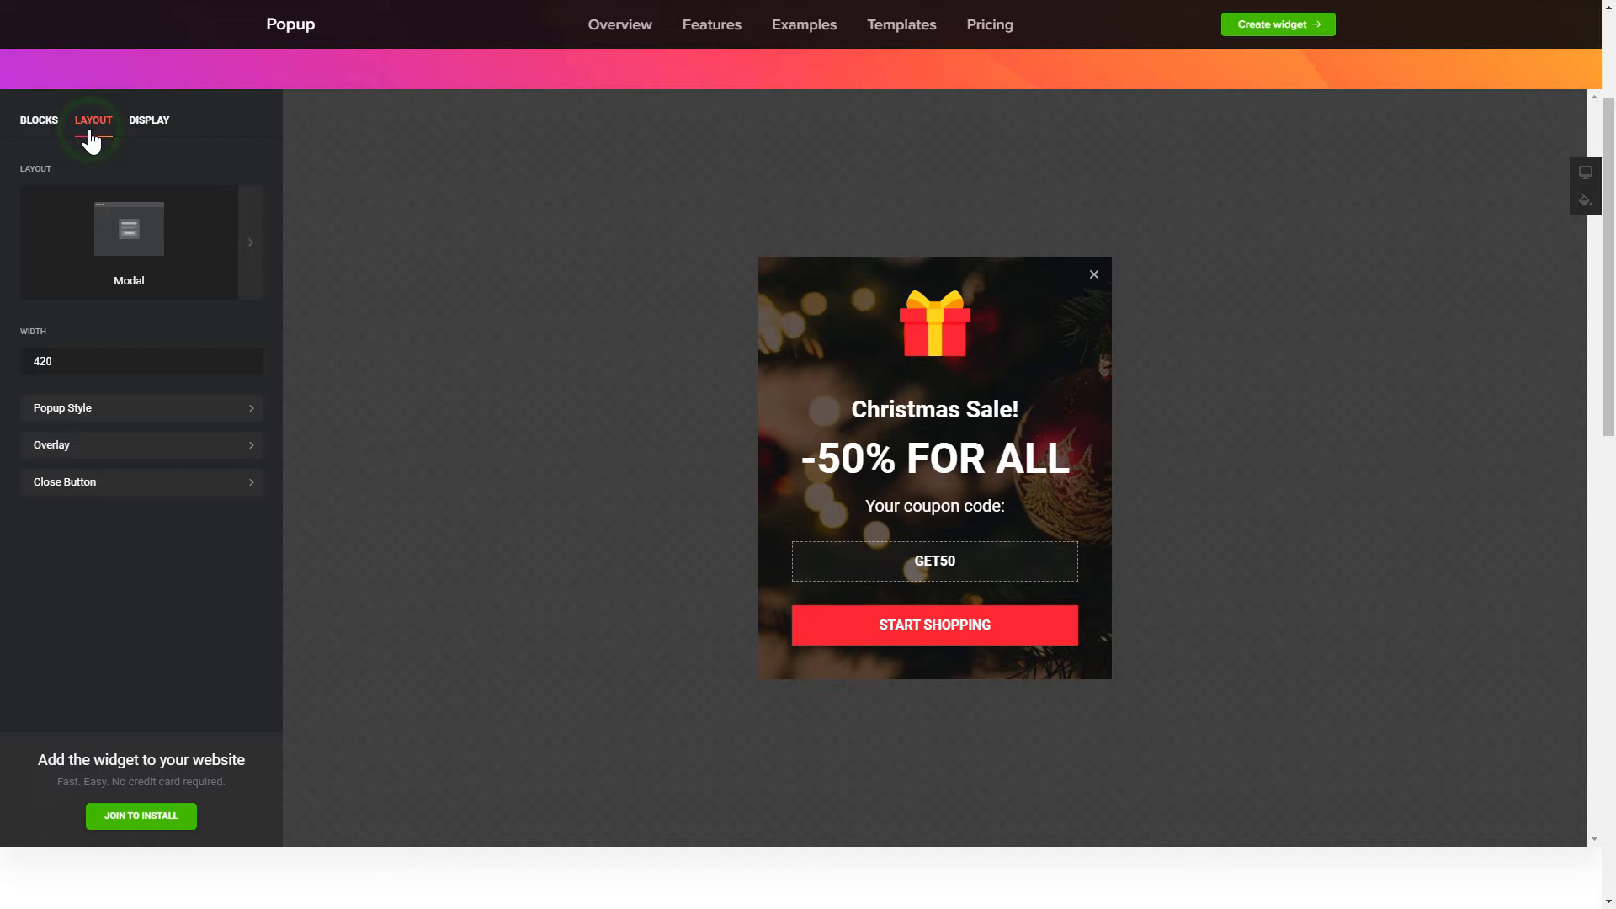
pyautogui.moveTo(190, 235)
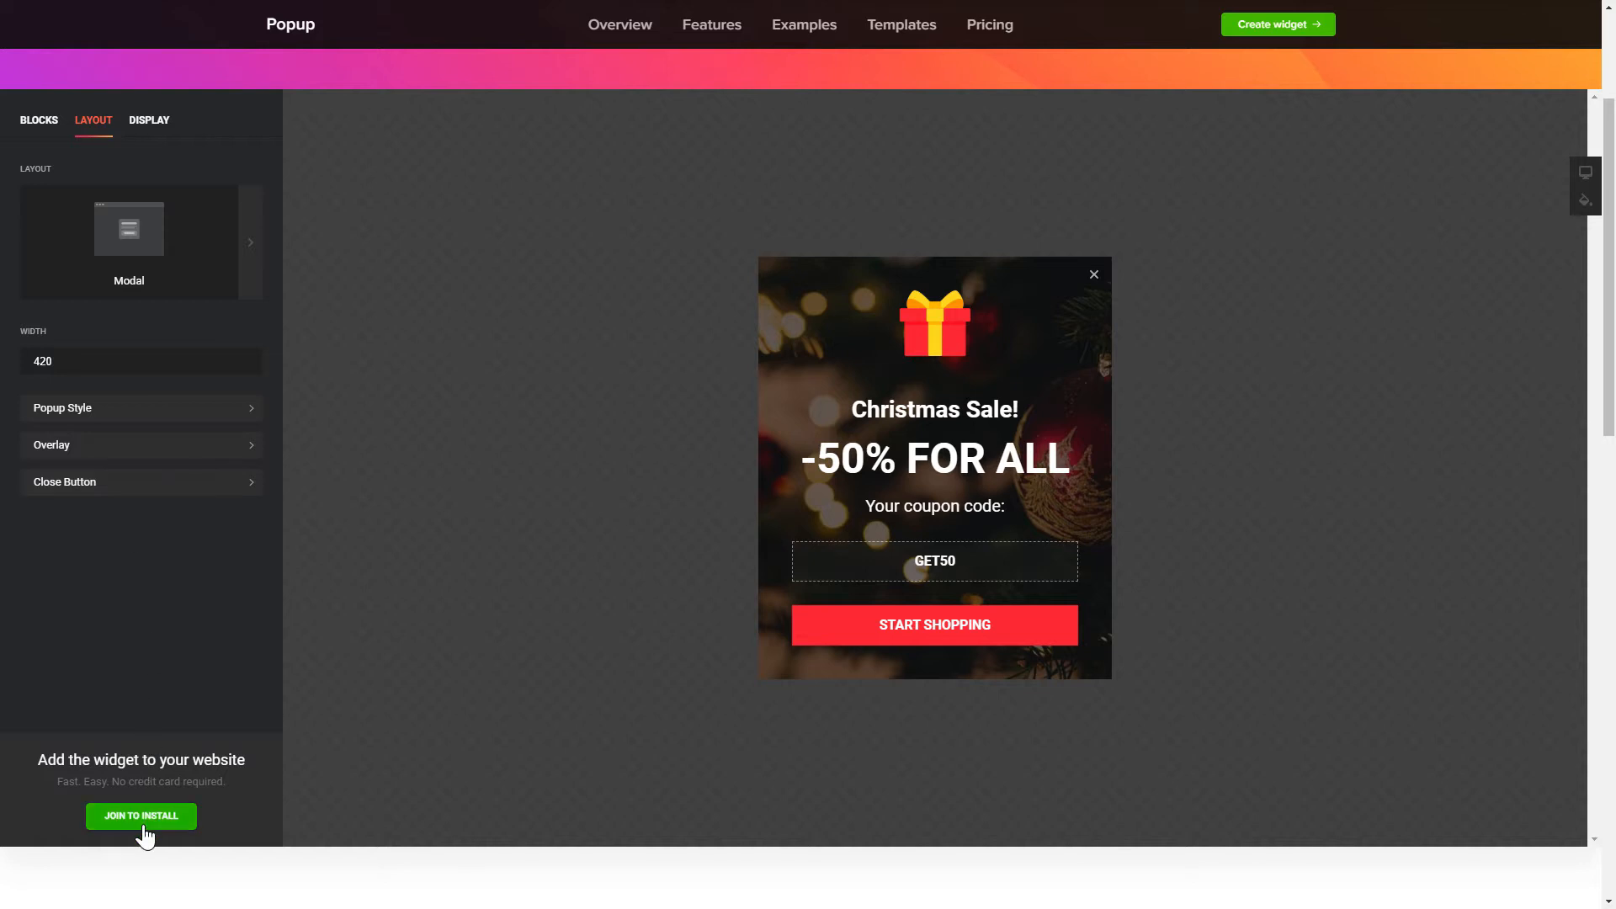
pyautogui.click(142, 816)
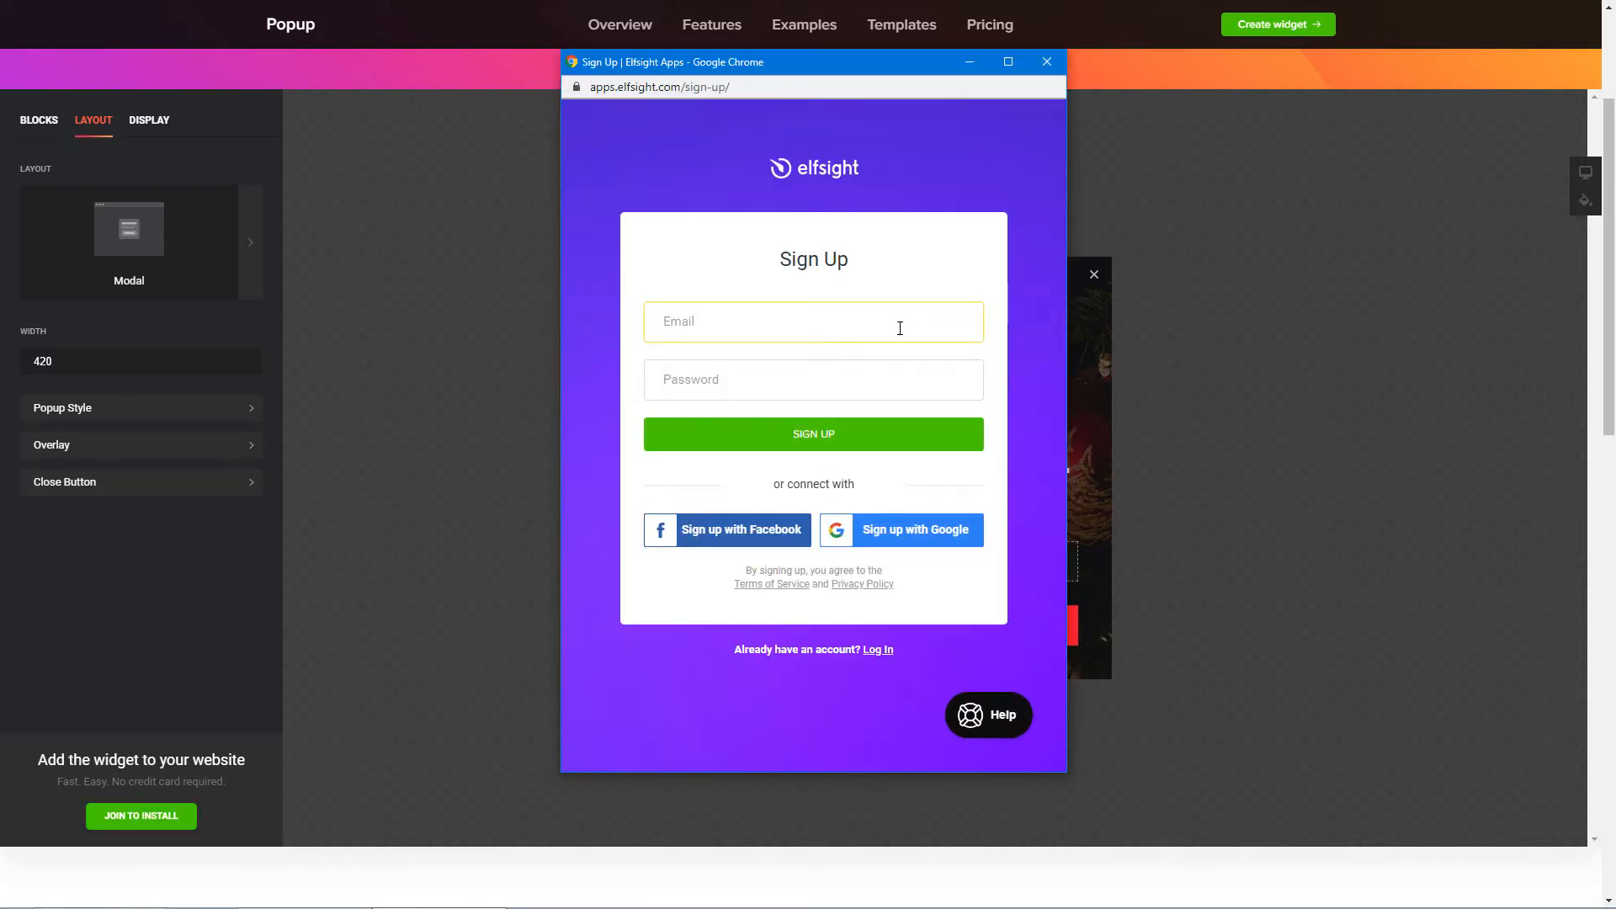
pyautogui.write('example@elfsight.com')
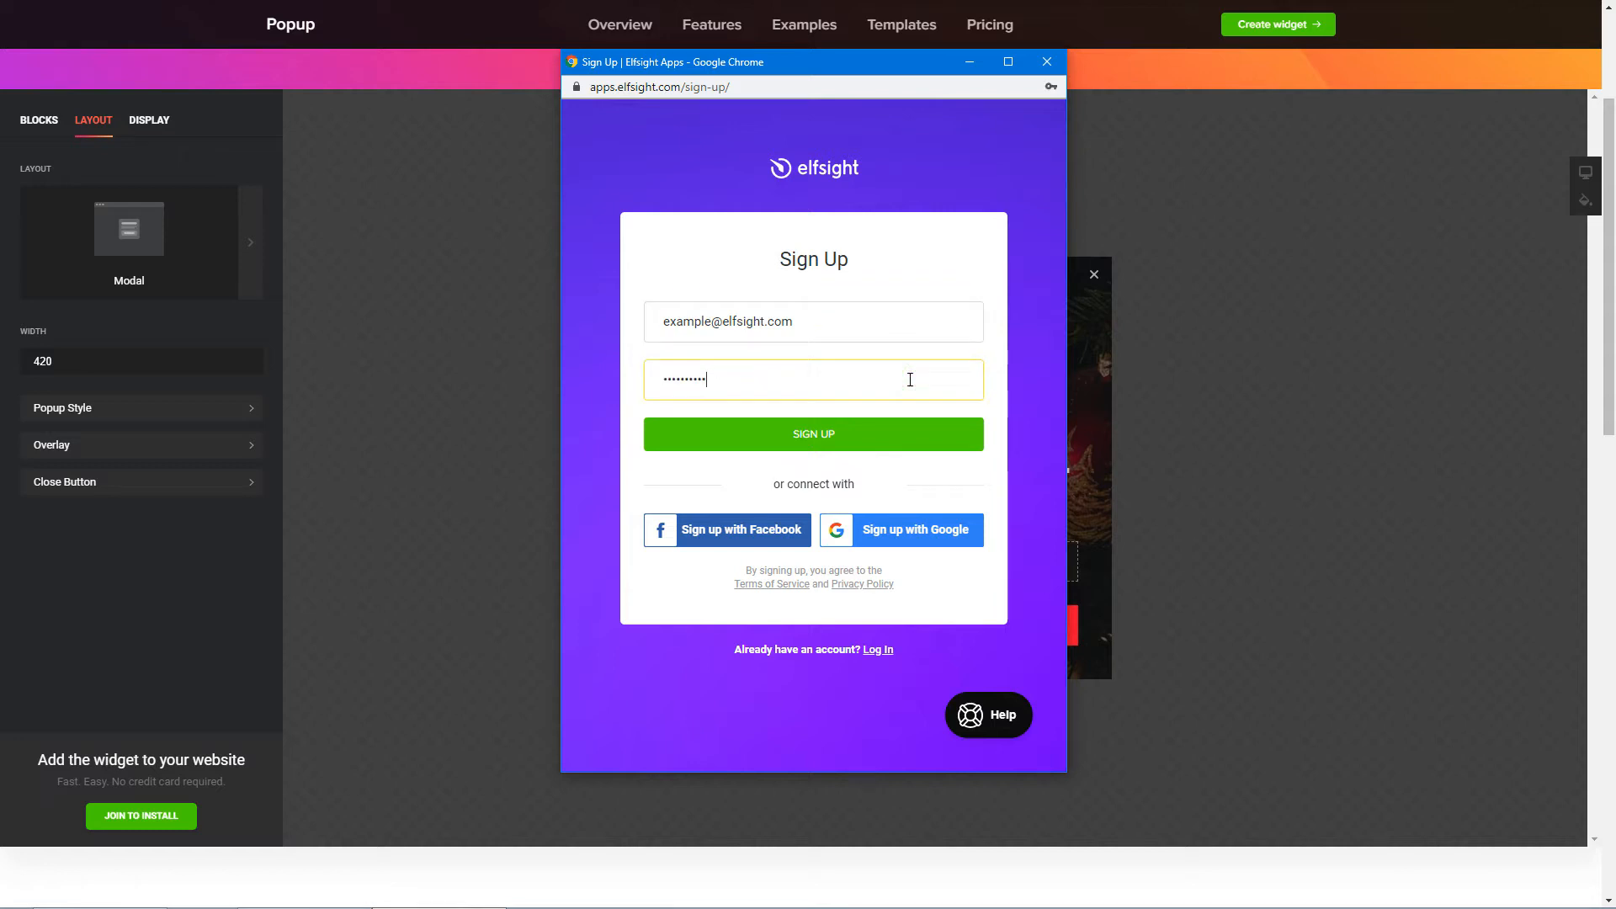
pyautogui.click(813, 432)
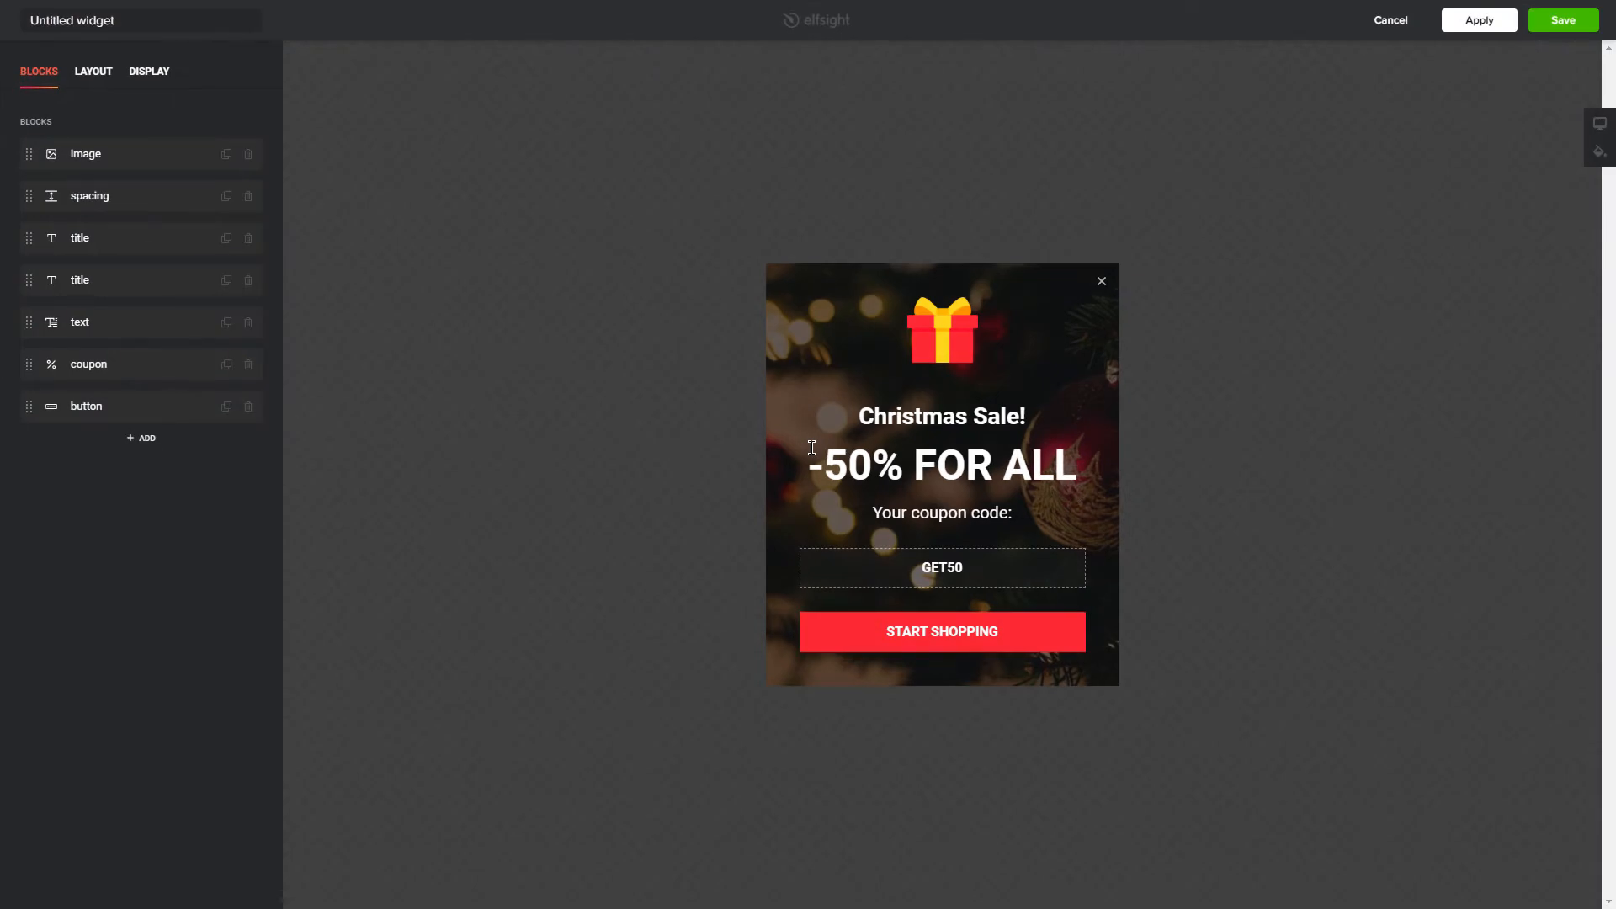
pyautogui.moveTo(1344, 176)
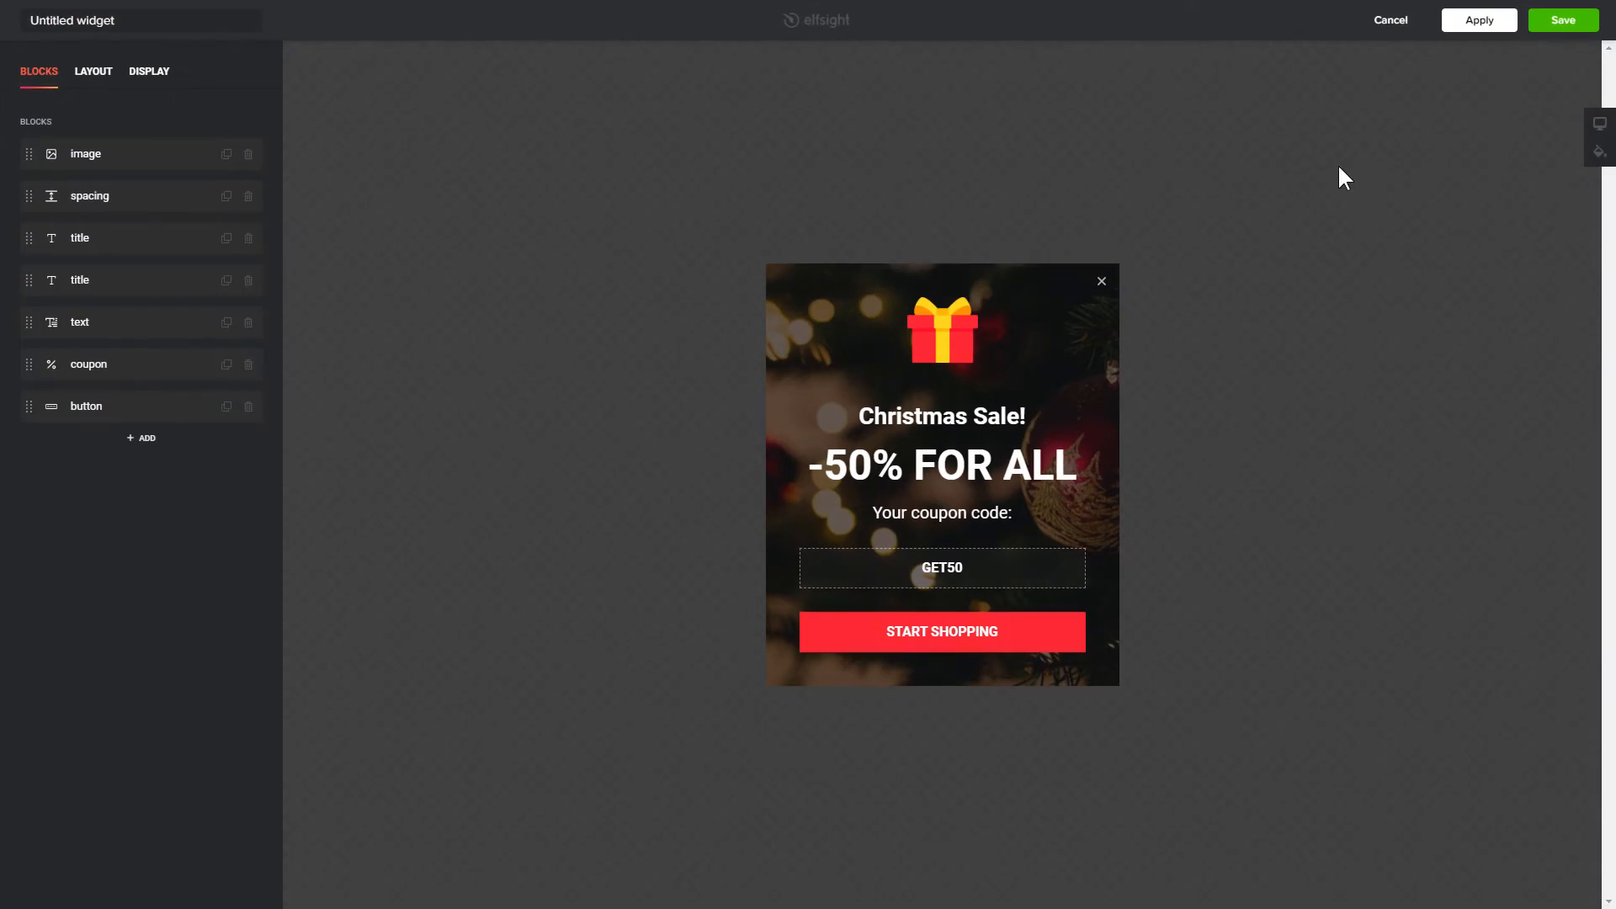
pyautogui.click(1563, 19)
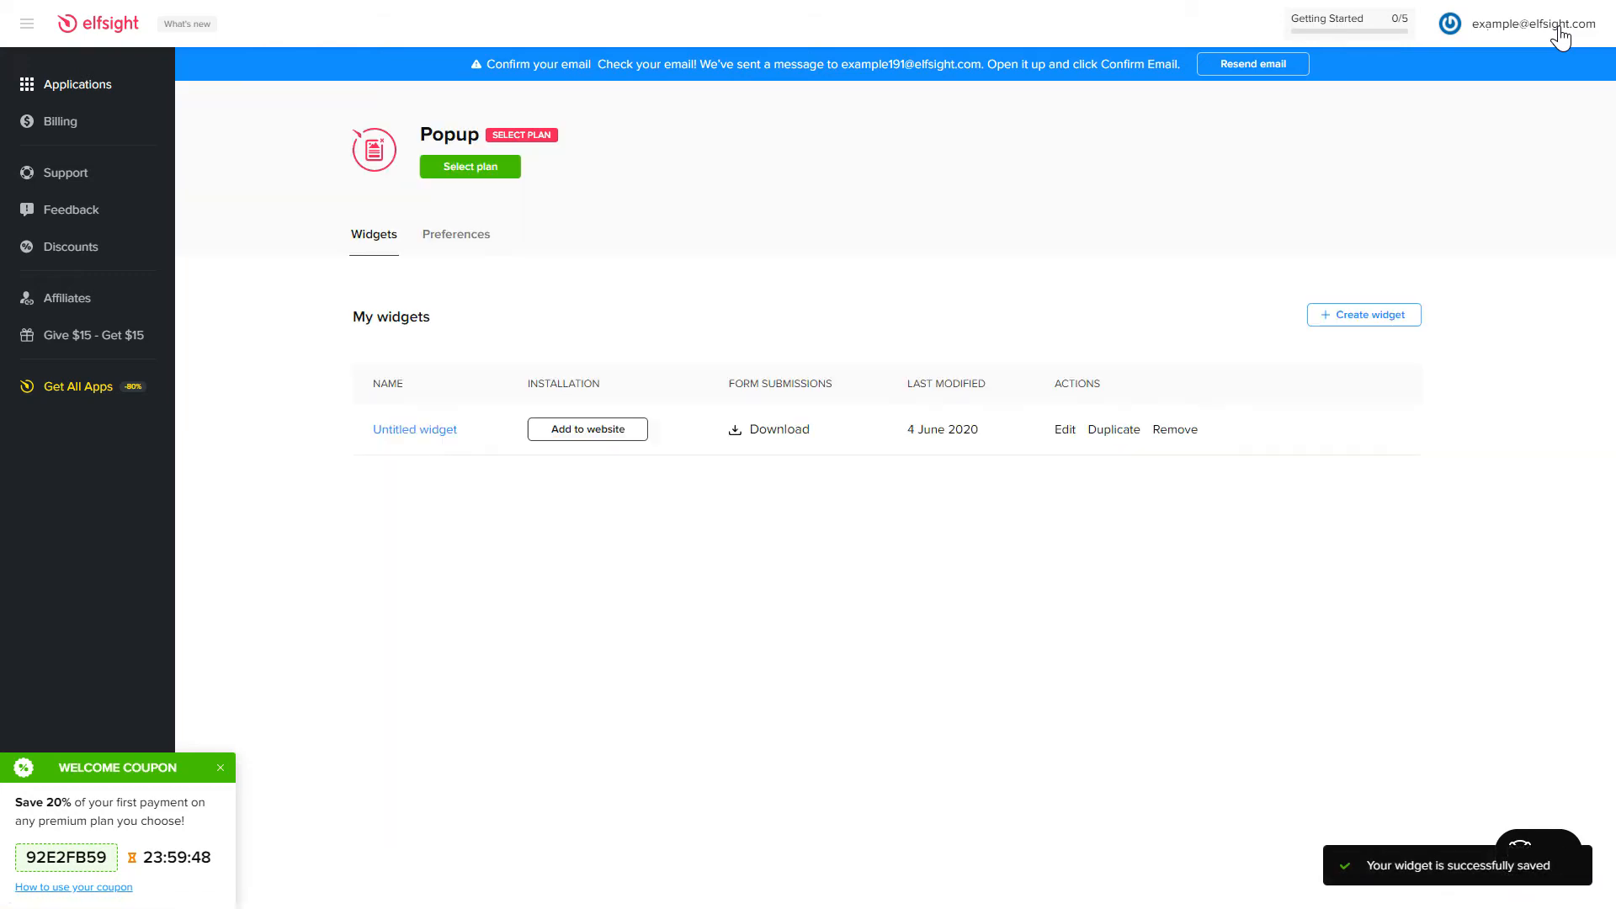
# - Activate the free Lite plan and paste the popup embed code into the page HTML
pyautogui.click(469, 165)
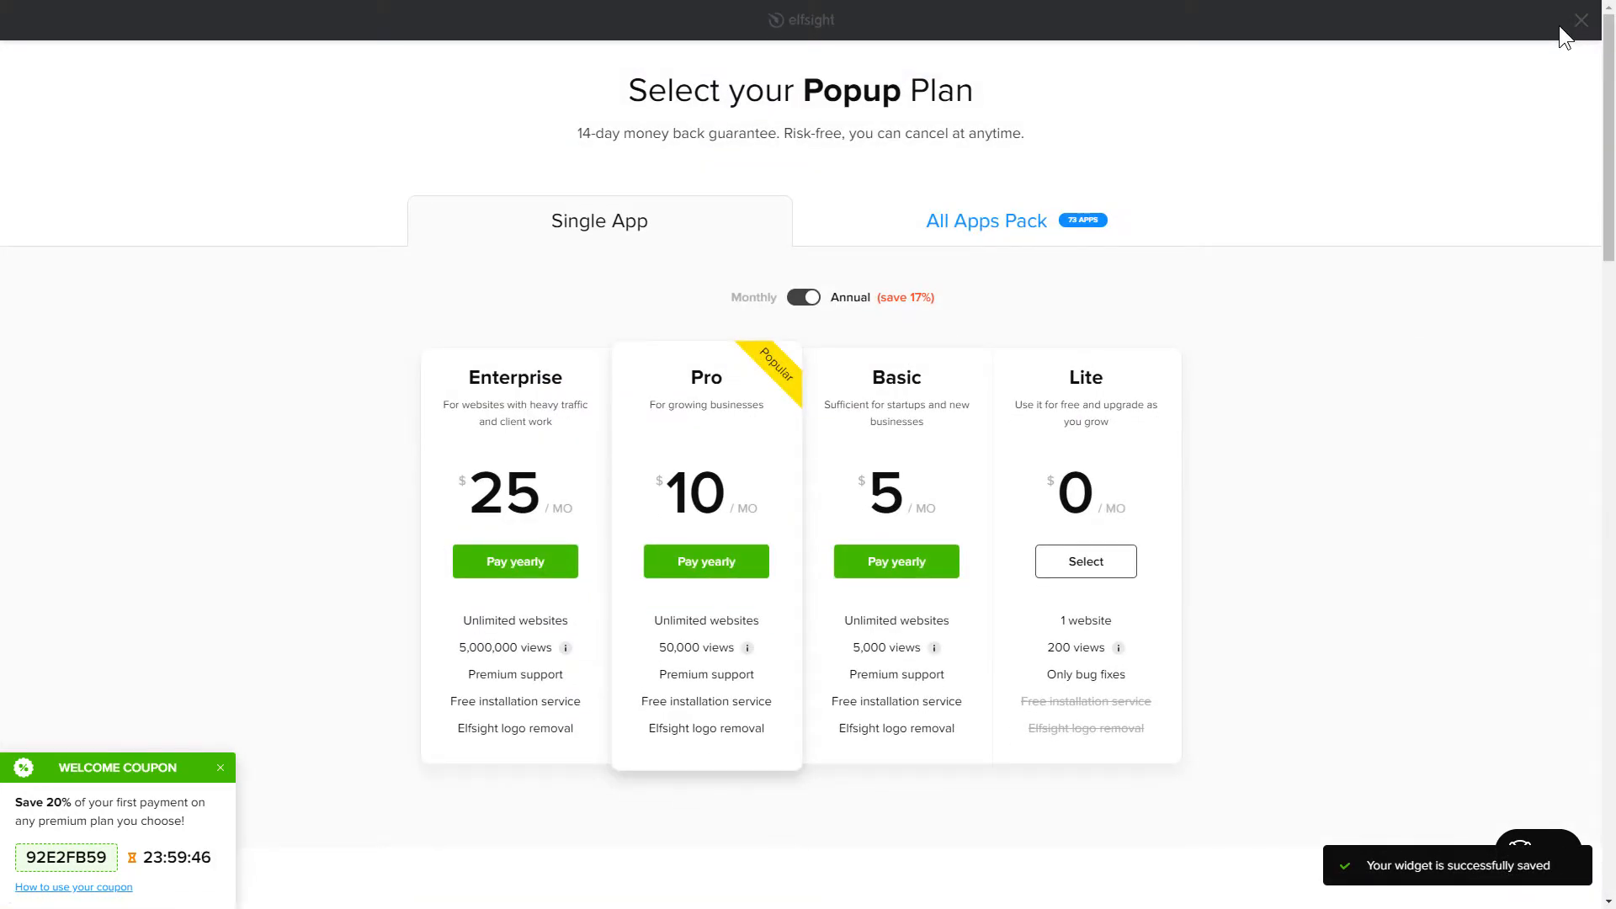
pyautogui.moveTo(1349, 328)
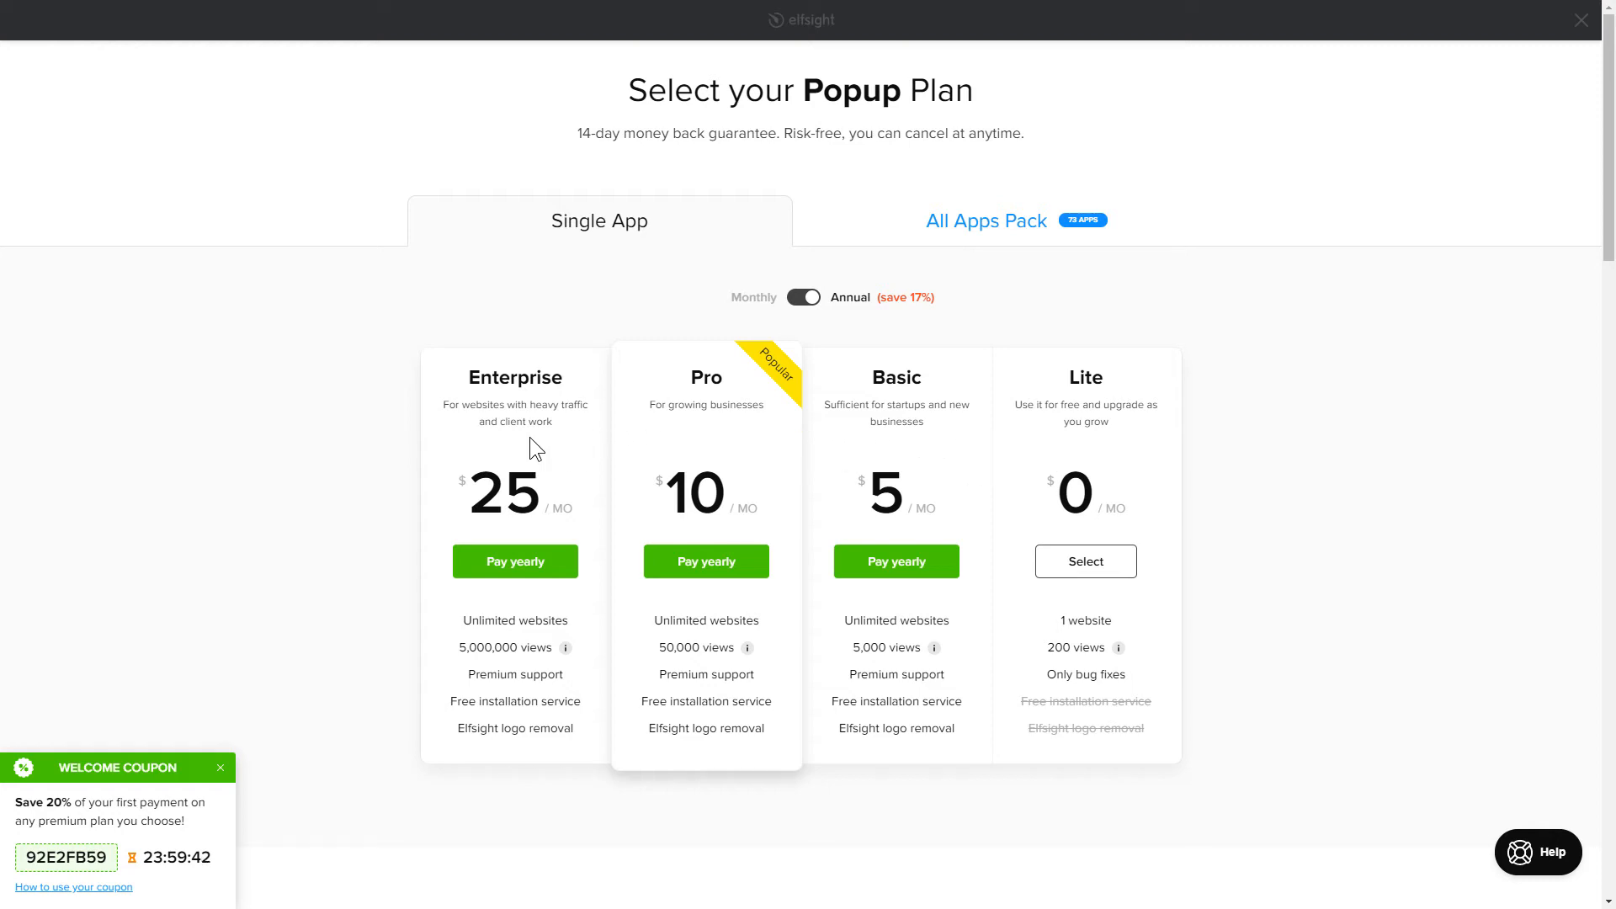
pyautogui.moveTo(189, 774)
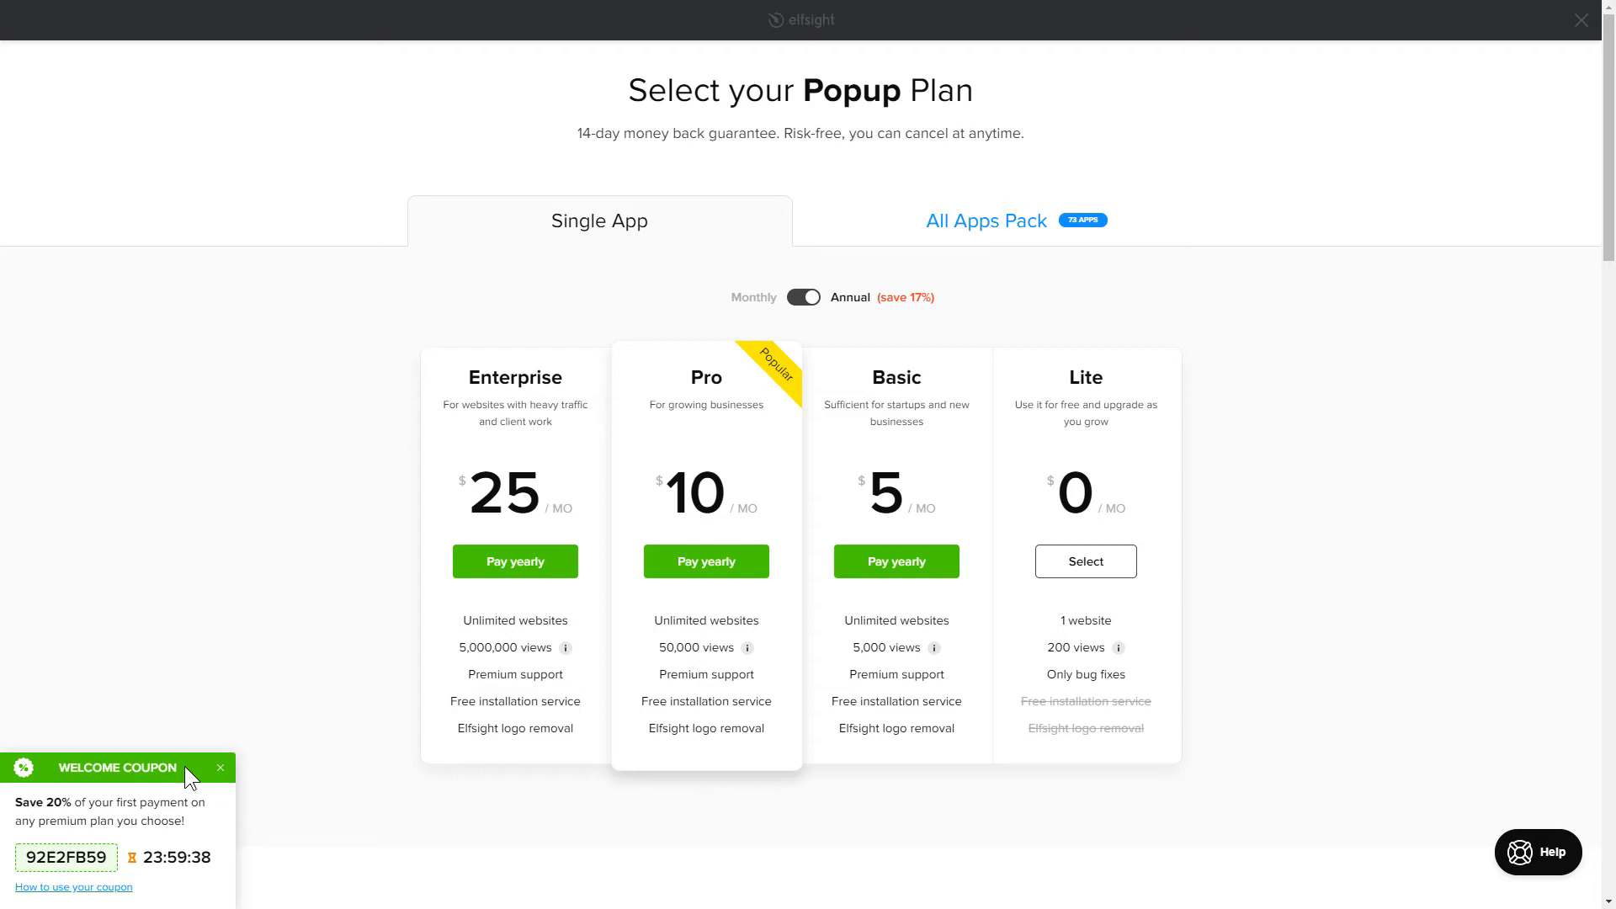
pyautogui.click(1583, 19)
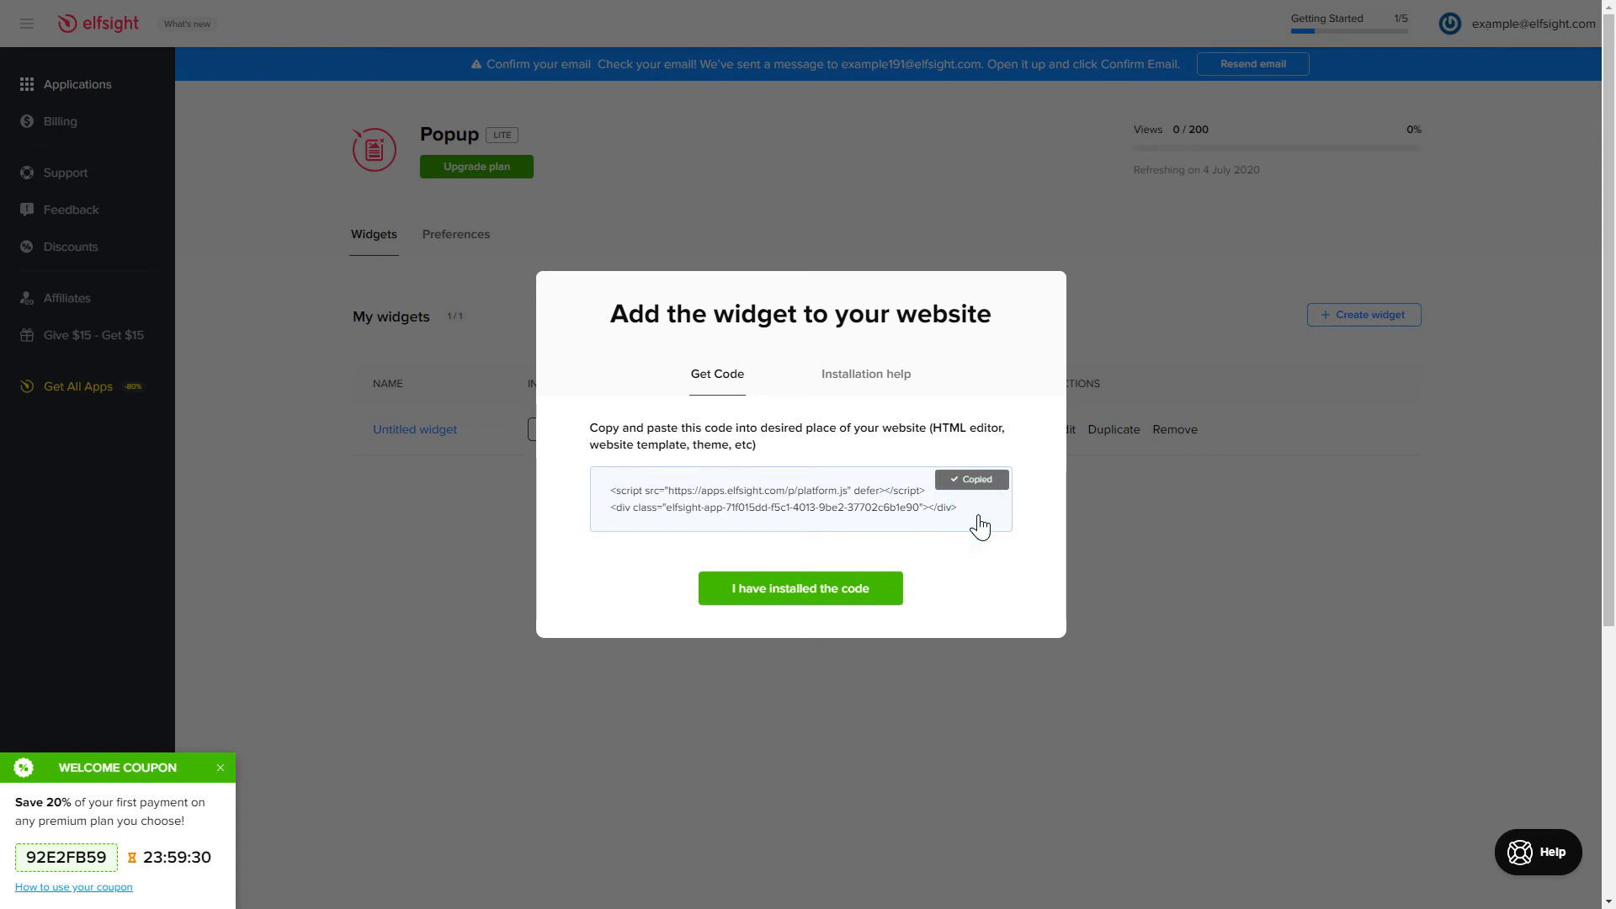
pyautogui.rightClick(371, 340)
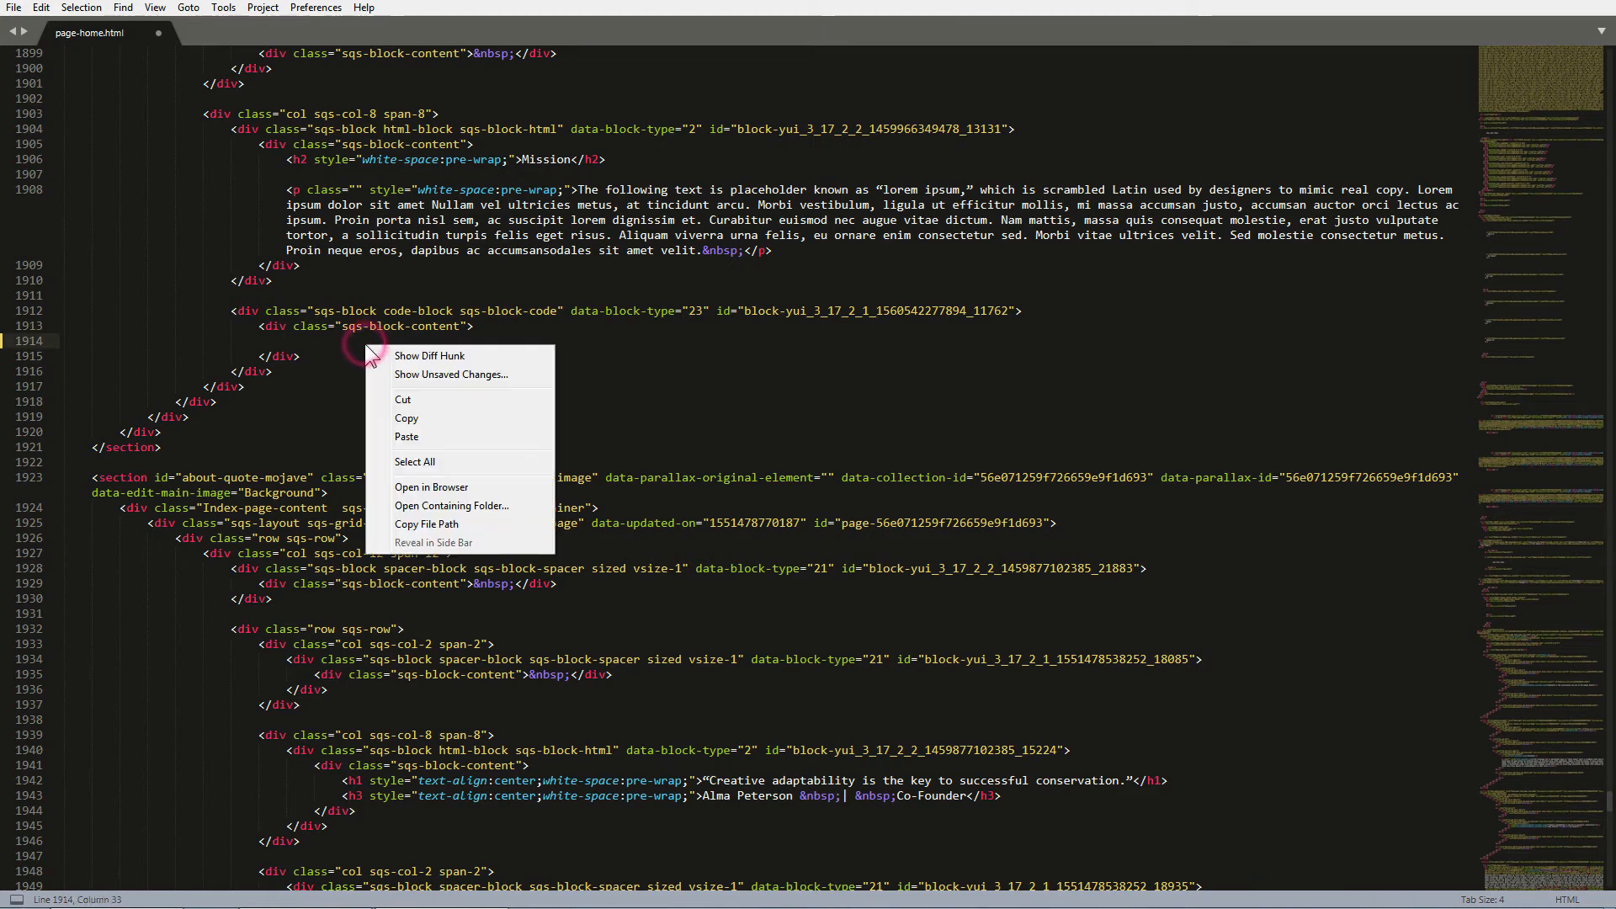
pyautogui.click(406, 436)
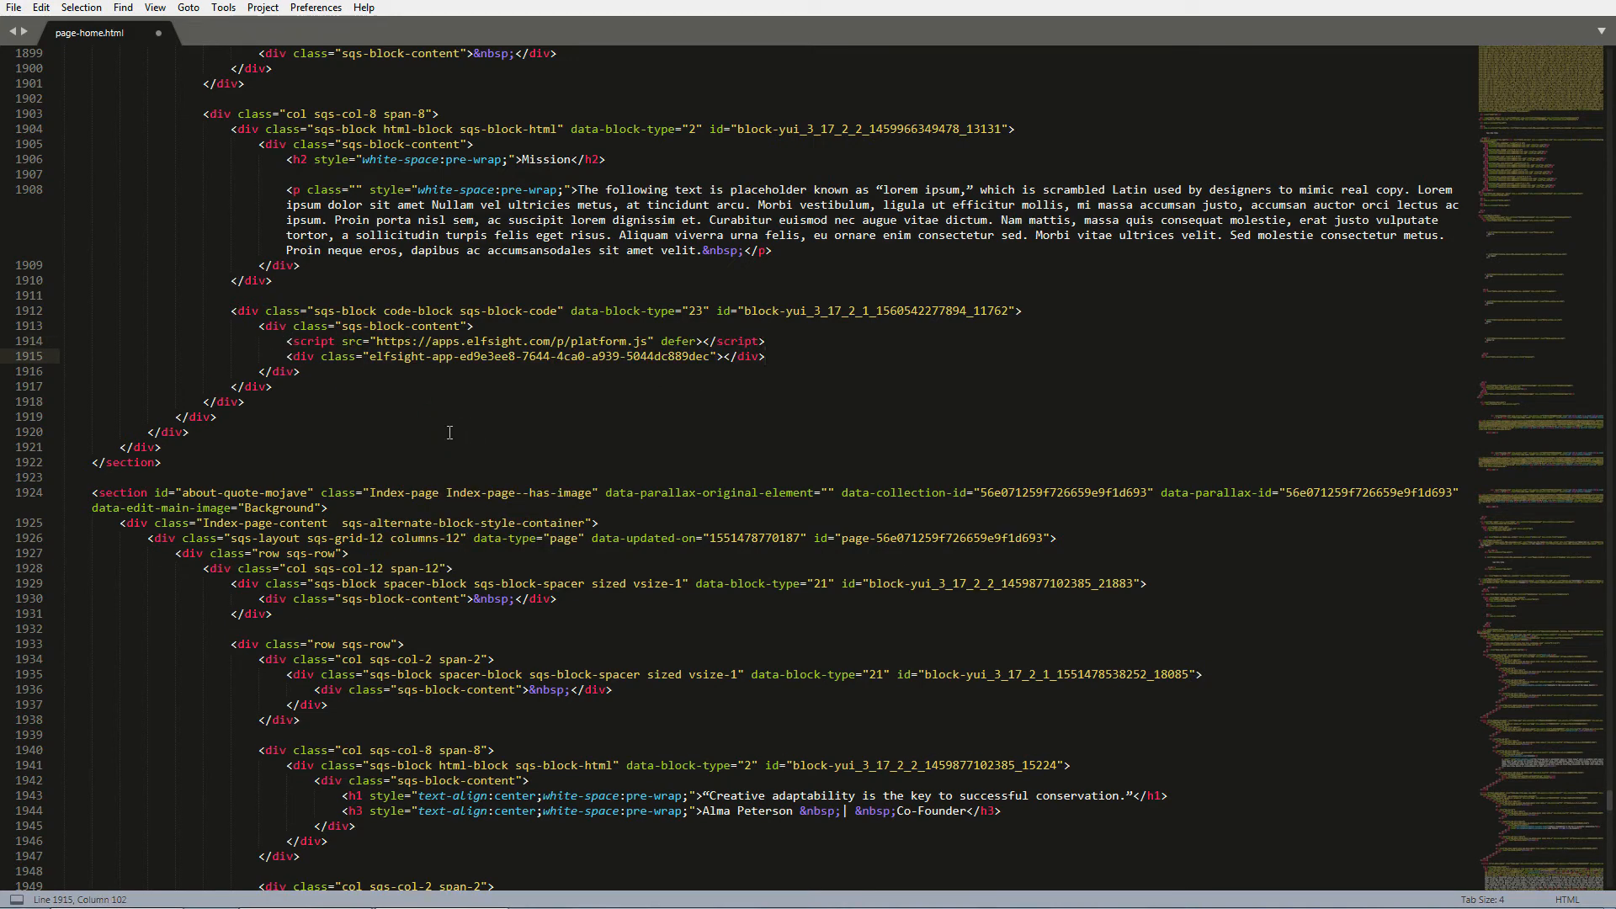
pyautogui.click(14, 7)
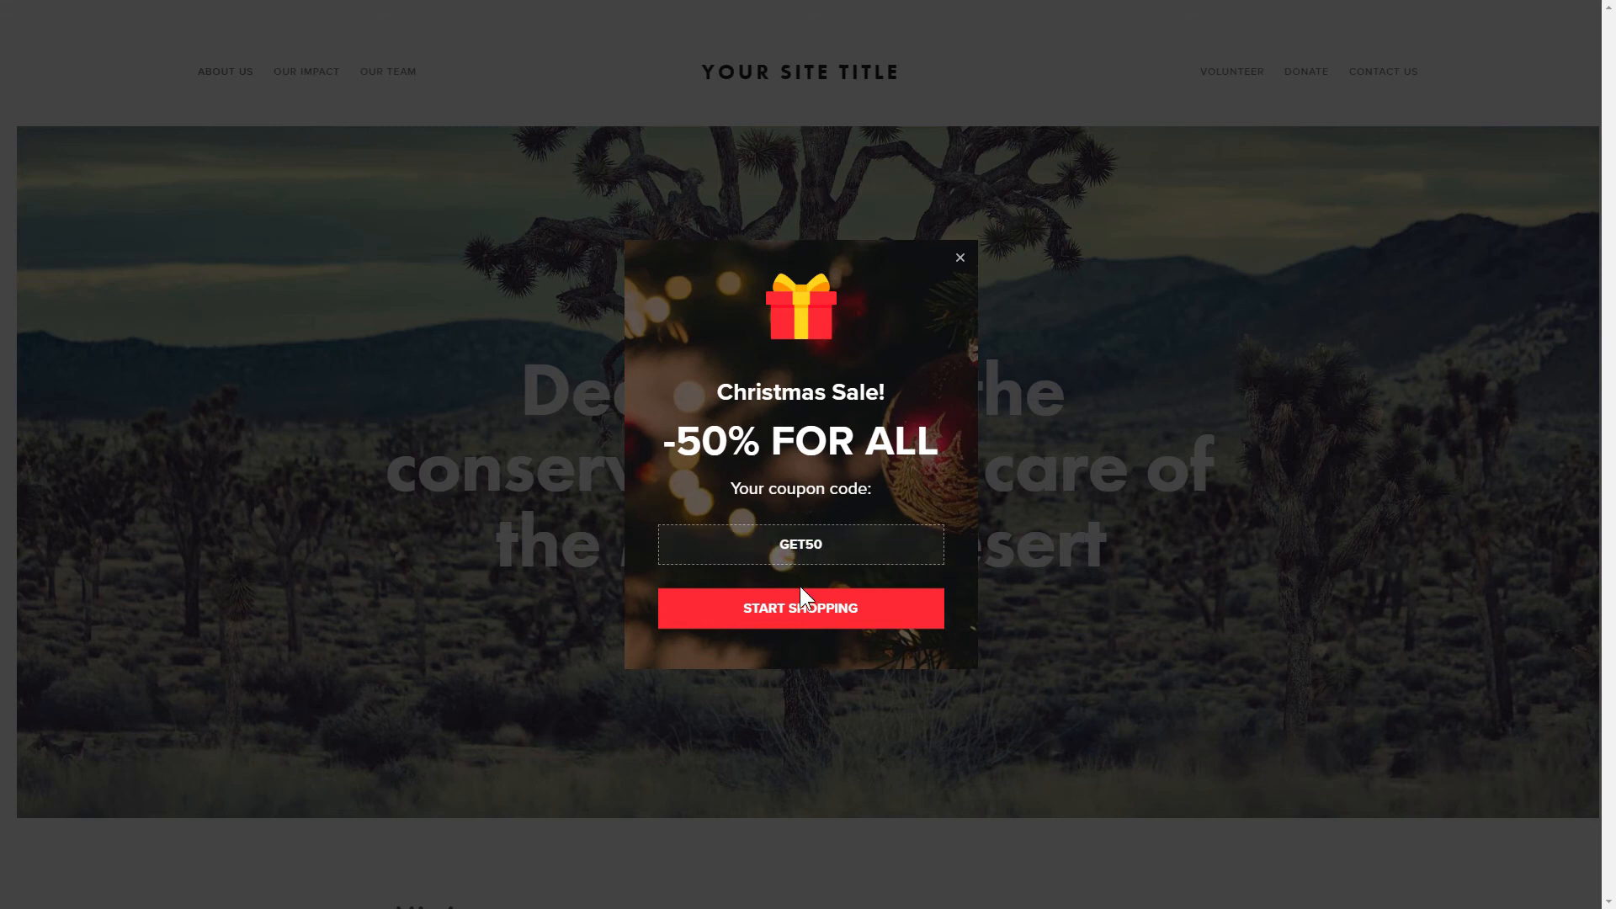
# - Close the Christmas Sale popup to reveal the Mojave Desert homepage
pyautogui.click(959, 257)
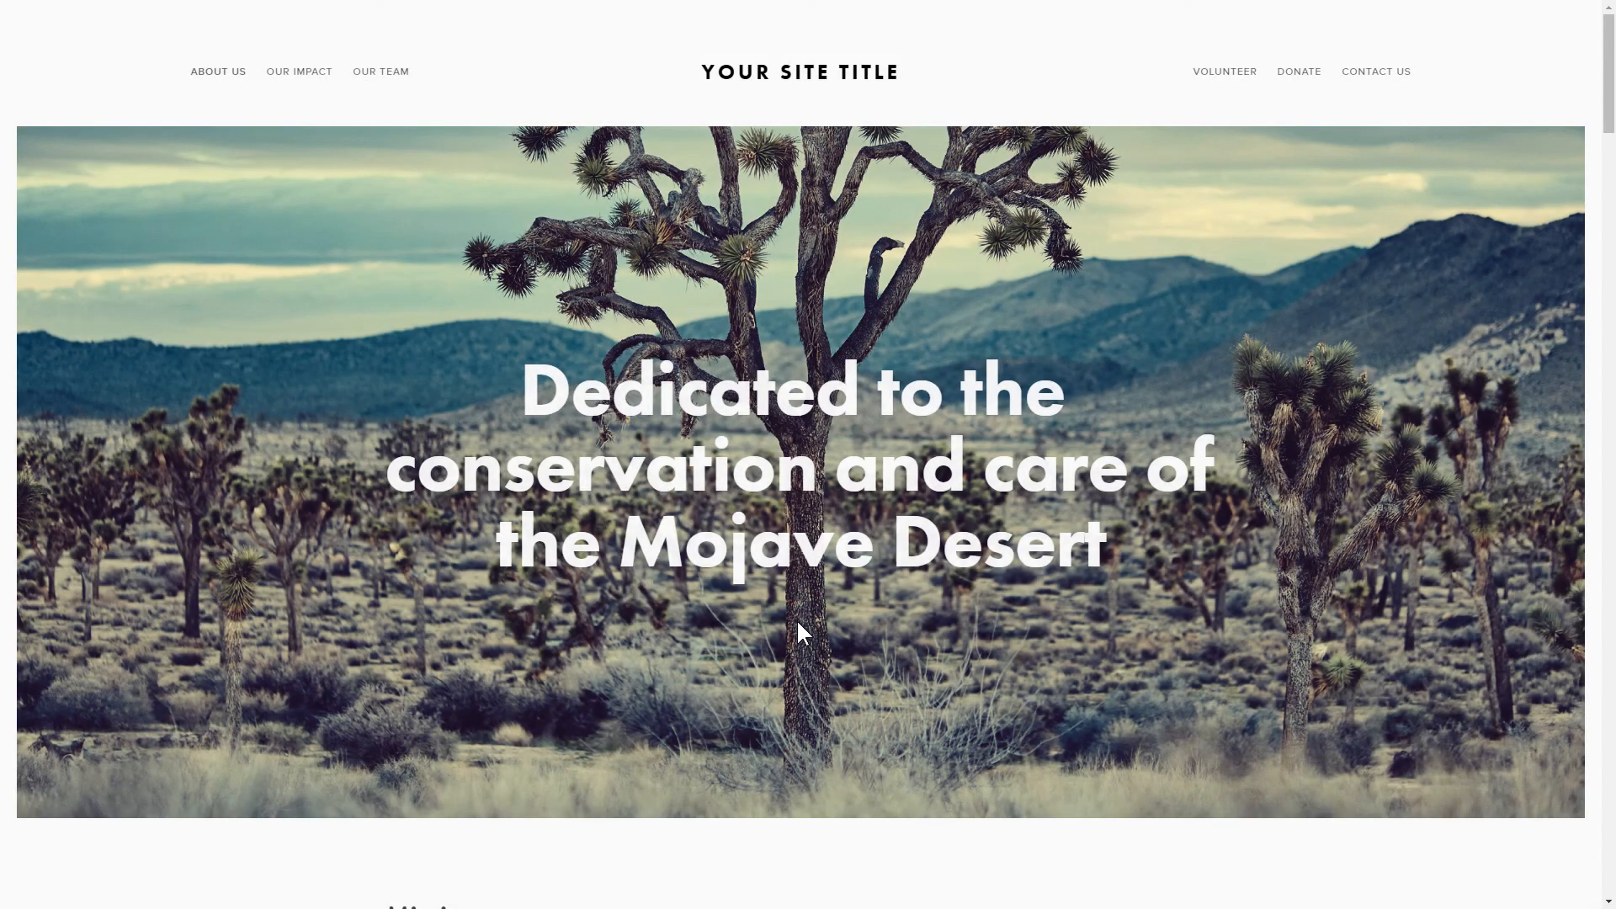